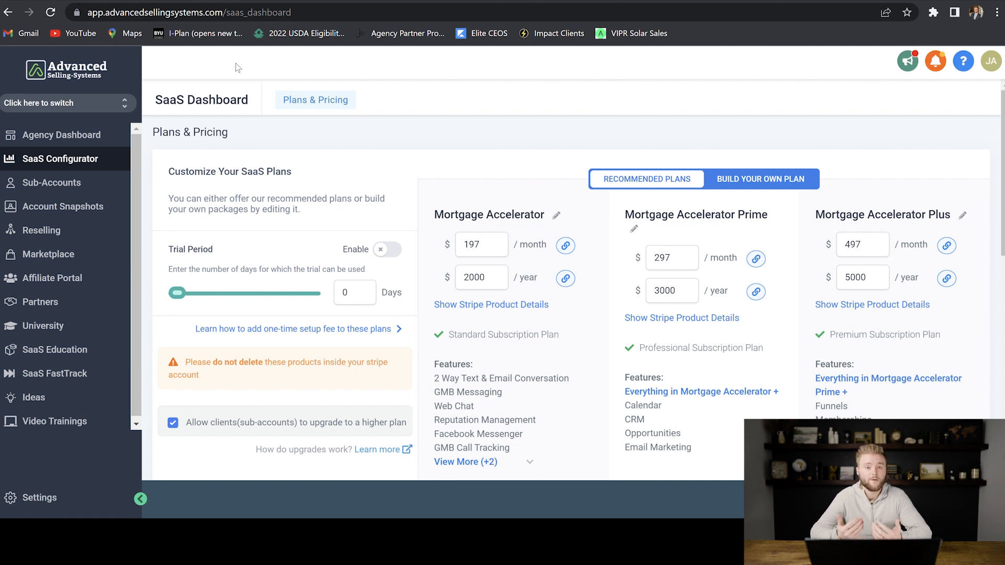
Go to Sub-Accounts and start a new sub-account to reach the snapshot template chooser.
{"action": "left_click", "coordinate": [51, 183]}
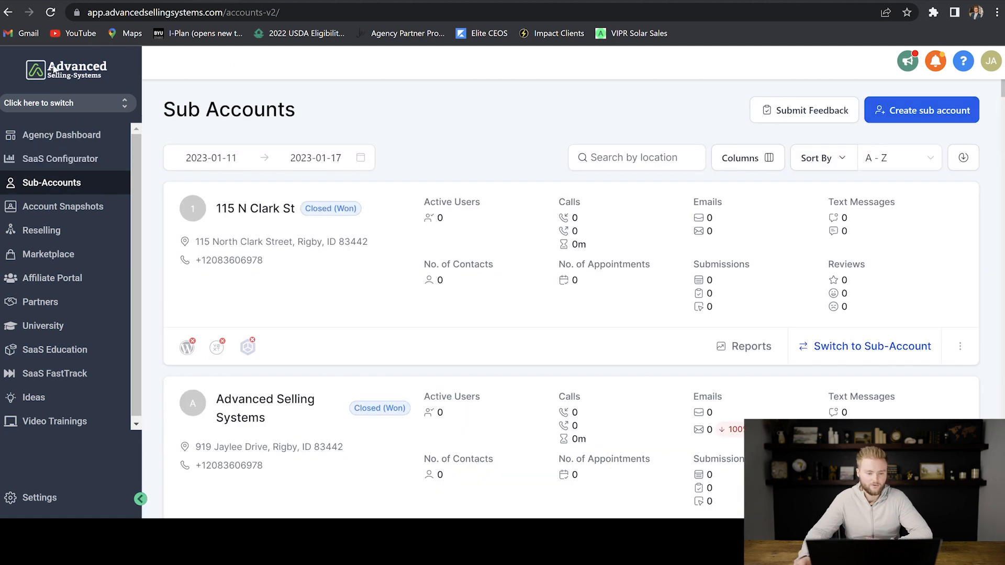
{"action": "mouse_move", "coordinate": [64, 183]}
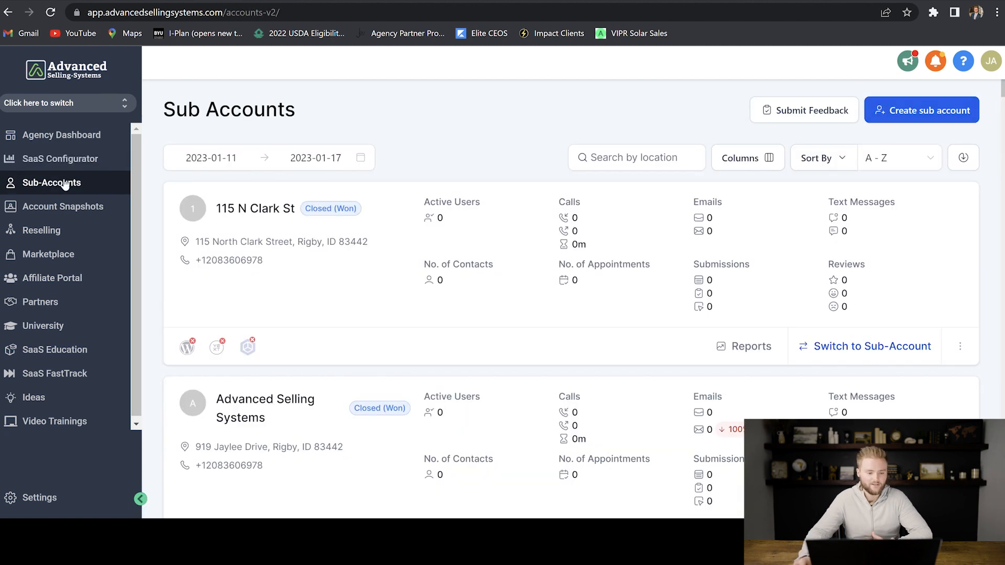
{"action": "mouse_move", "coordinate": [921, 111]}
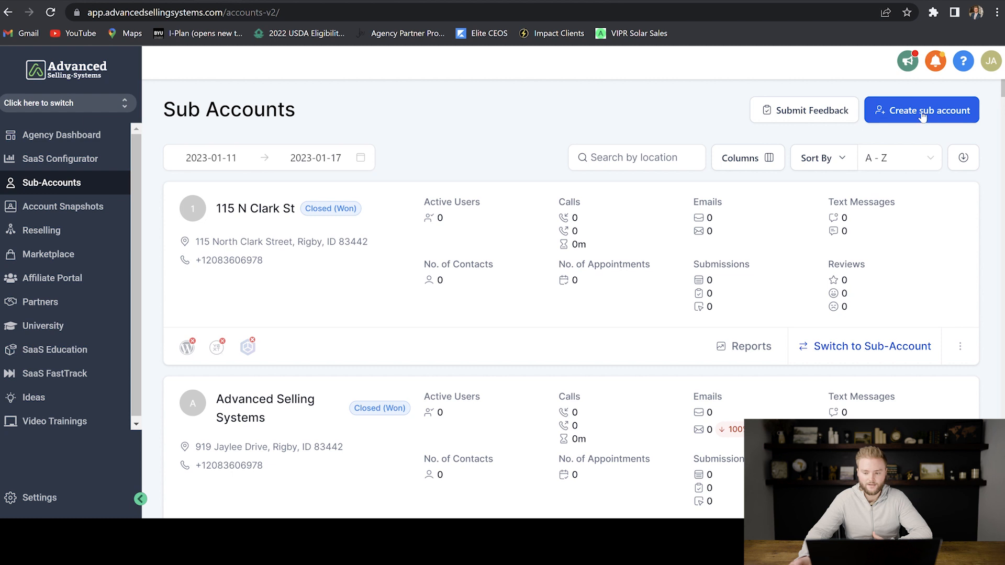
{"action": "left_click", "coordinate": [921, 110]}
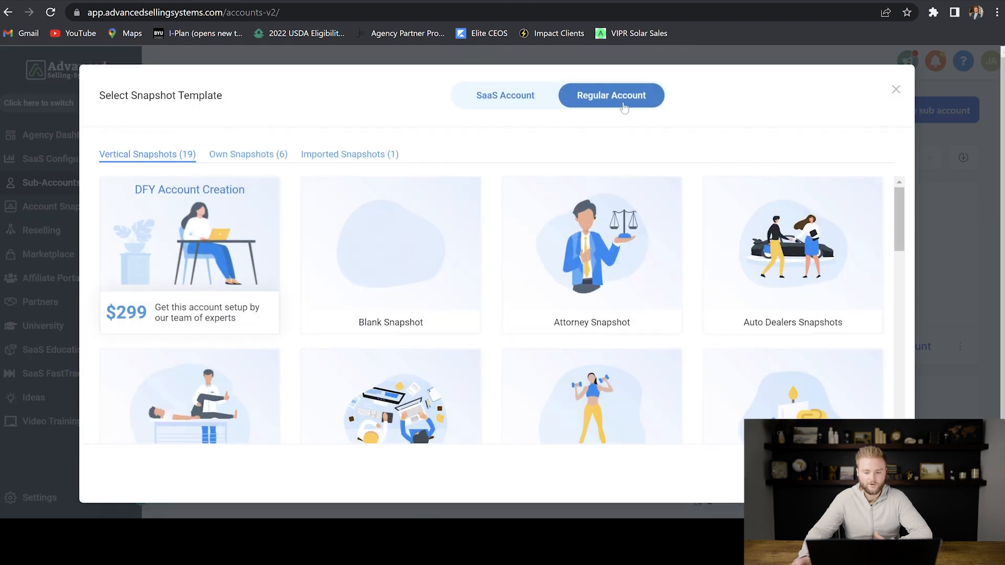
{"action": "mouse_move", "coordinate": [391, 255]}
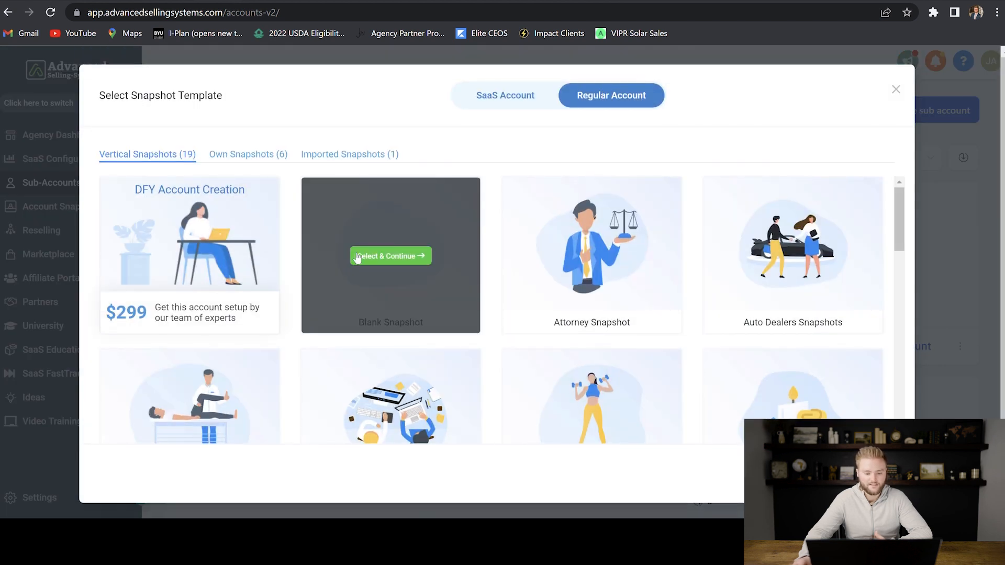
{"action": "mouse_move", "coordinate": [441, 135]}
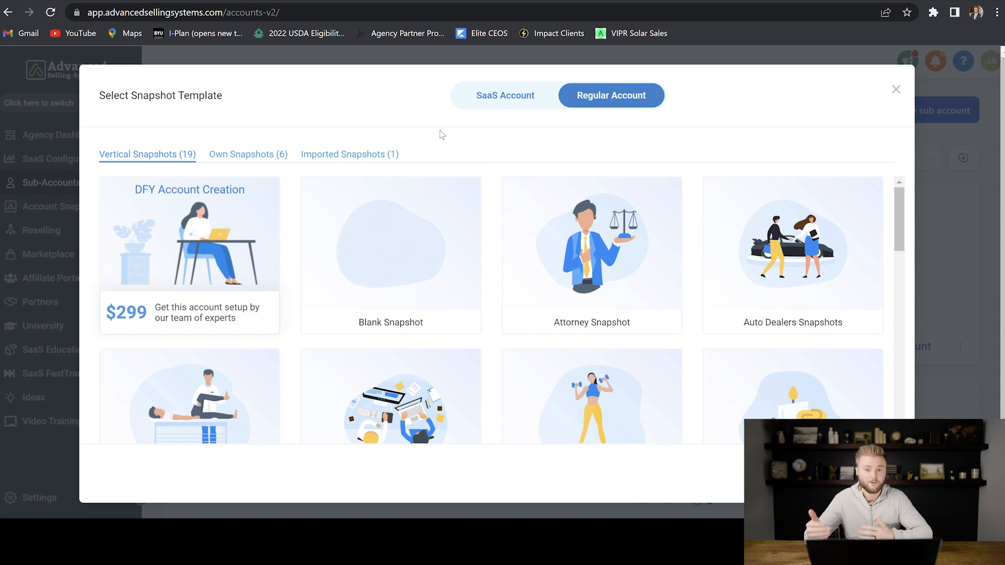
Dismiss the Select Snapshot Template dialog without choosing a template.
{"action": "left_click", "coordinate": [897, 89]}
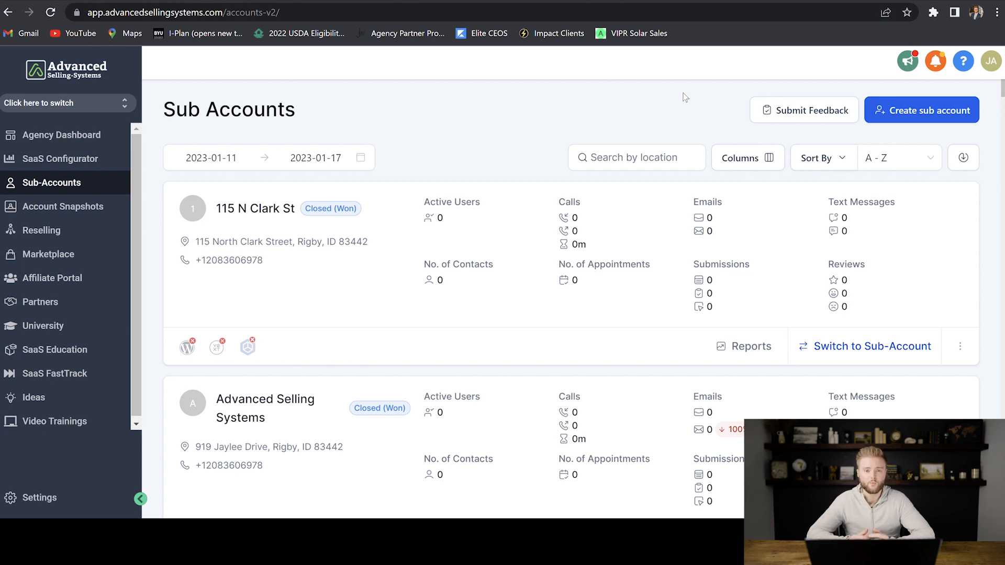
Go from the Agency Dashboard through Settings to the Custom Menu Link page.
{"action": "left_click", "coordinate": [62, 134]}
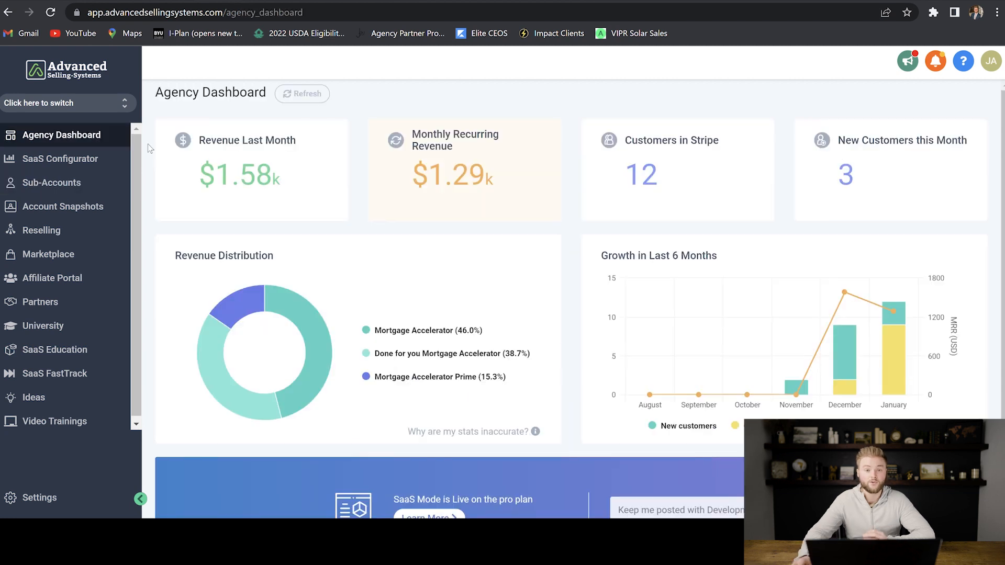
{"action": "mouse_move", "coordinate": [94, 413]}
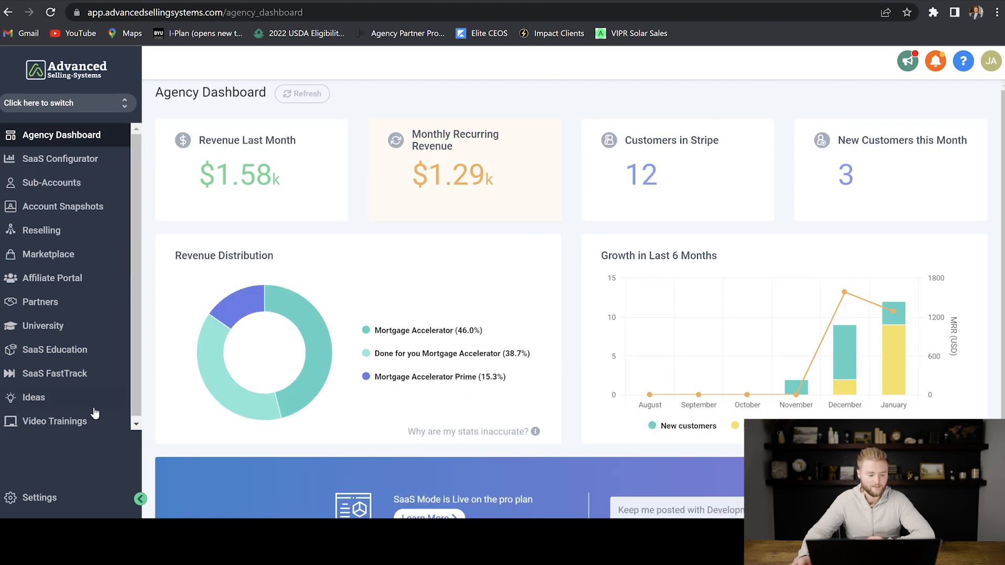
{"action": "mouse_move", "coordinate": [54, 421]}
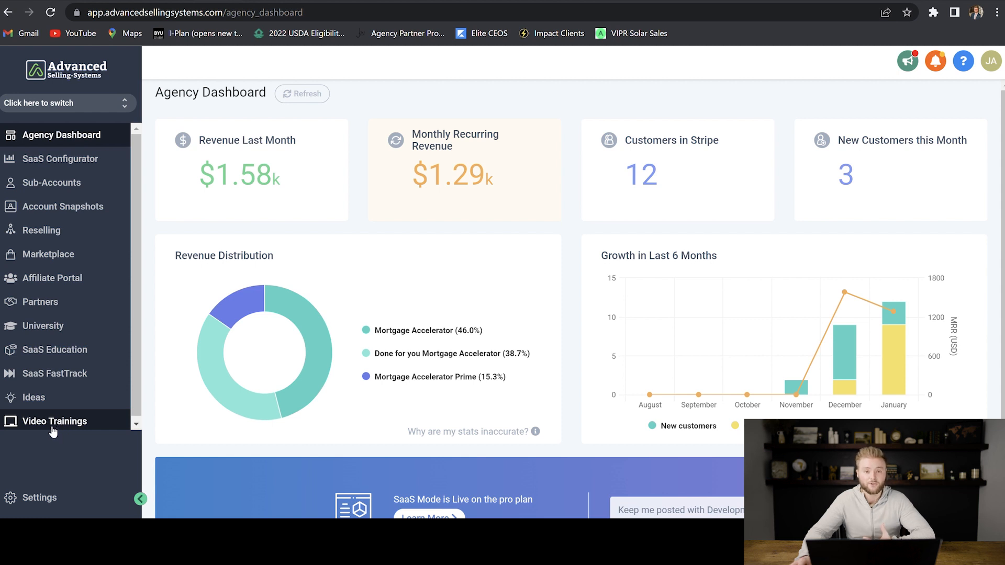
{"action": "mouse_move", "coordinate": [54, 442]}
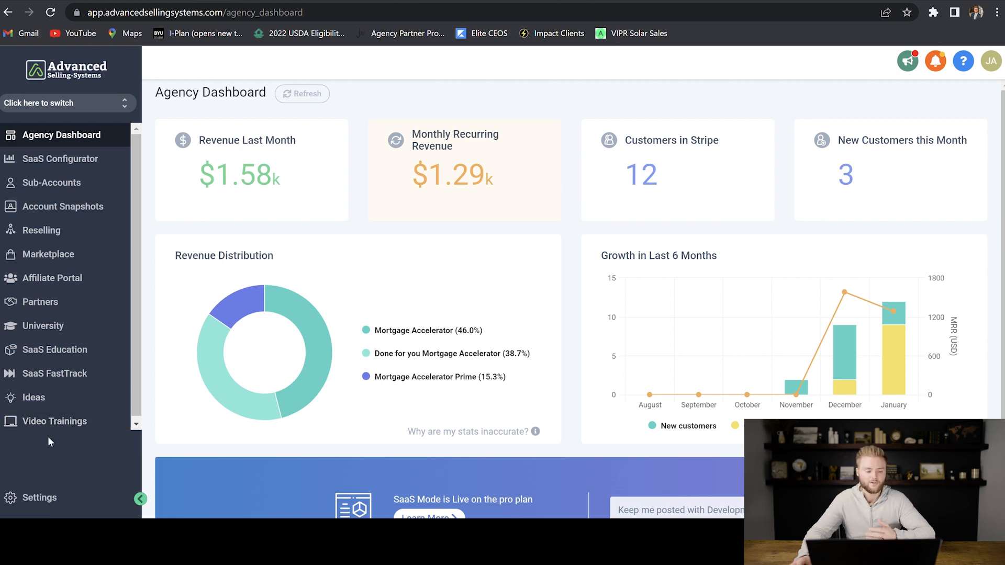
{"action": "mouse_move", "coordinate": [55, 421]}
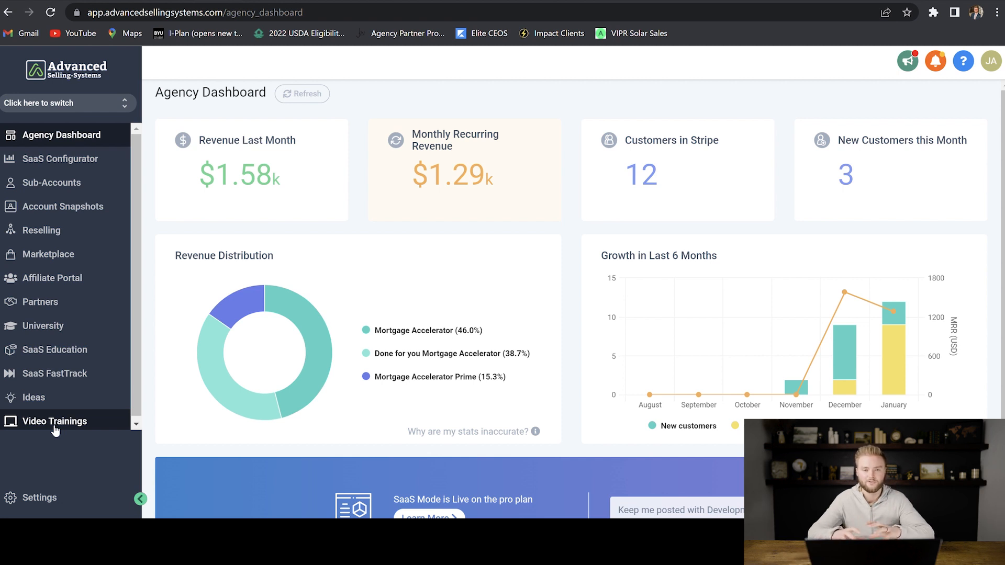
{"action": "mouse_move", "coordinate": [54, 440]}
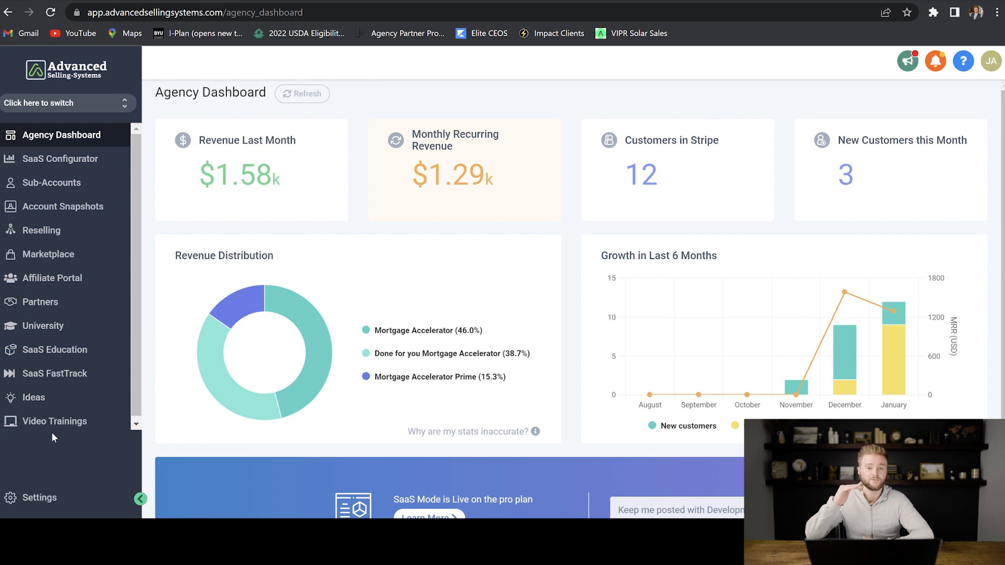
{"action": "mouse_move", "coordinate": [76, 446]}
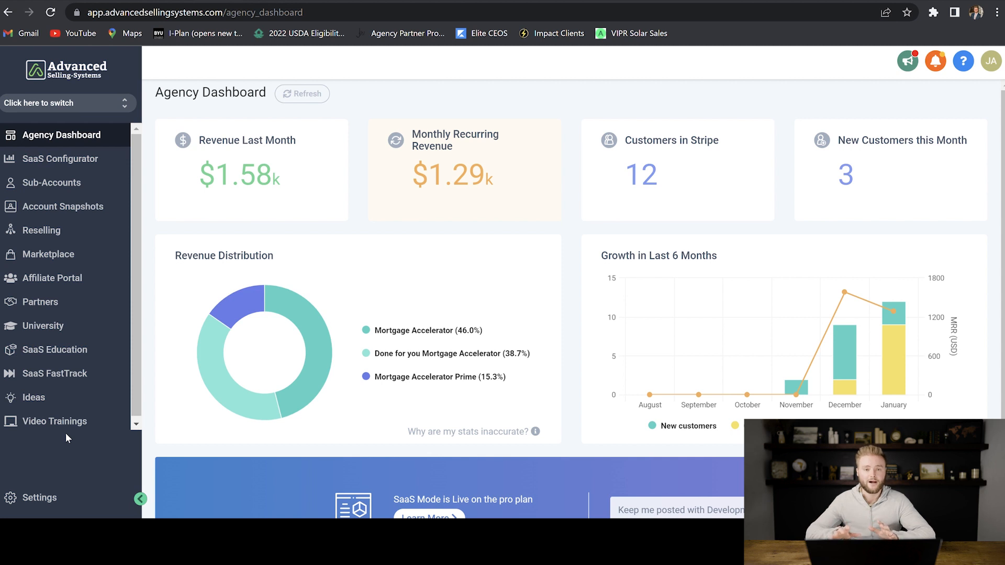
{"action": "mouse_move", "coordinate": [67, 437]}
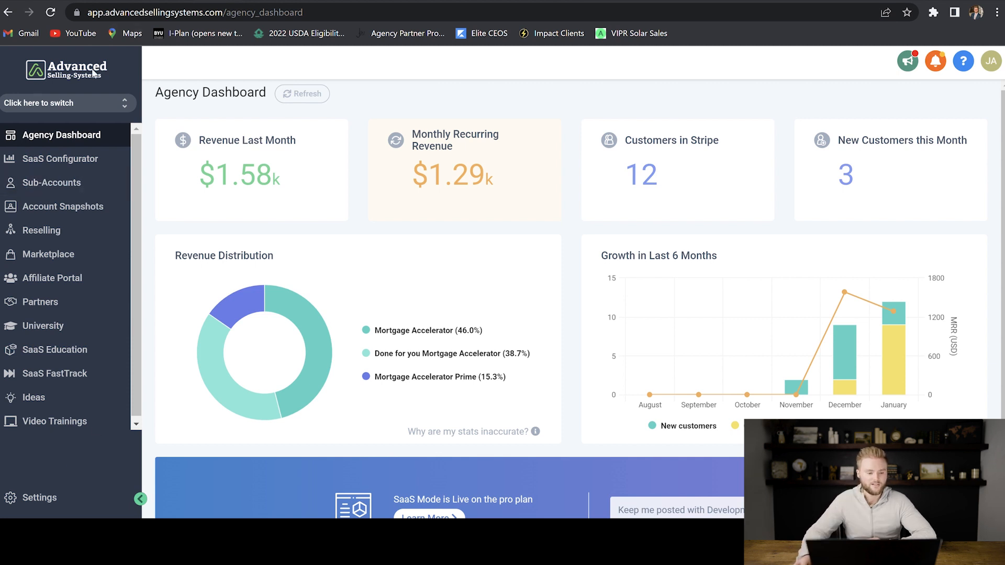
{"action": "left_click", "coordinate": [38, 498]}
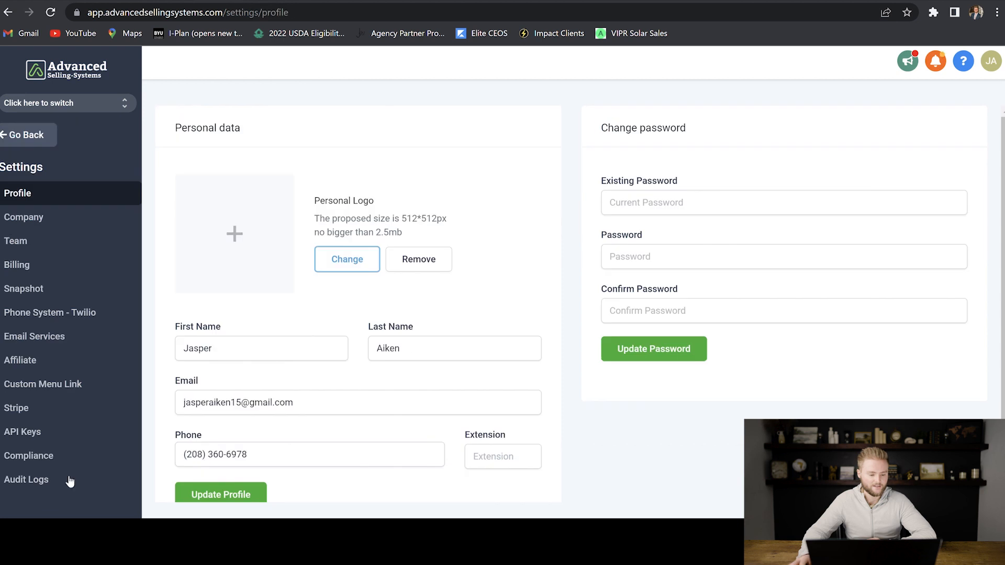
{"action": "mouse_move", "coordinate": [43, 384]}
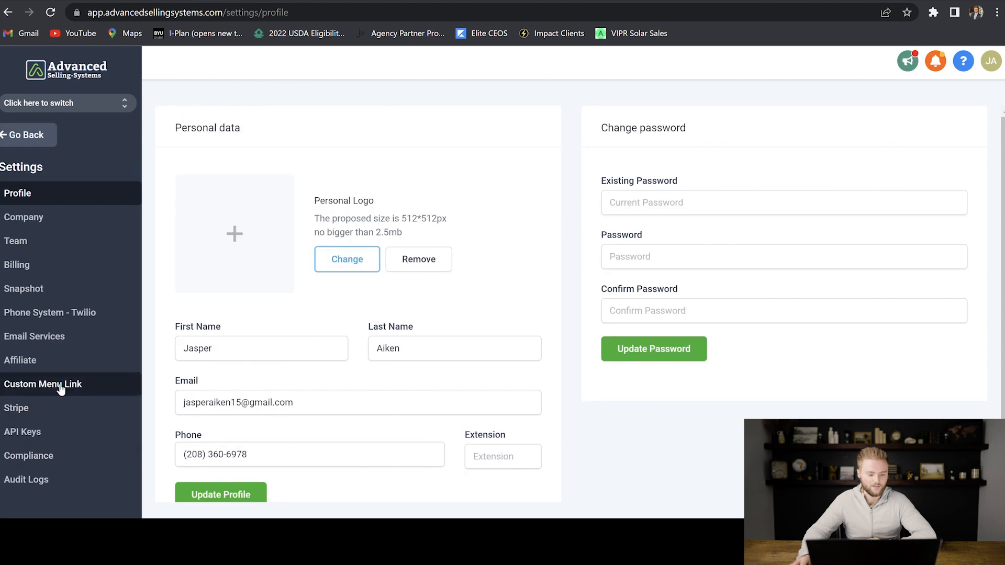
{"action": "left_click", "coordinate": [43, 383]}
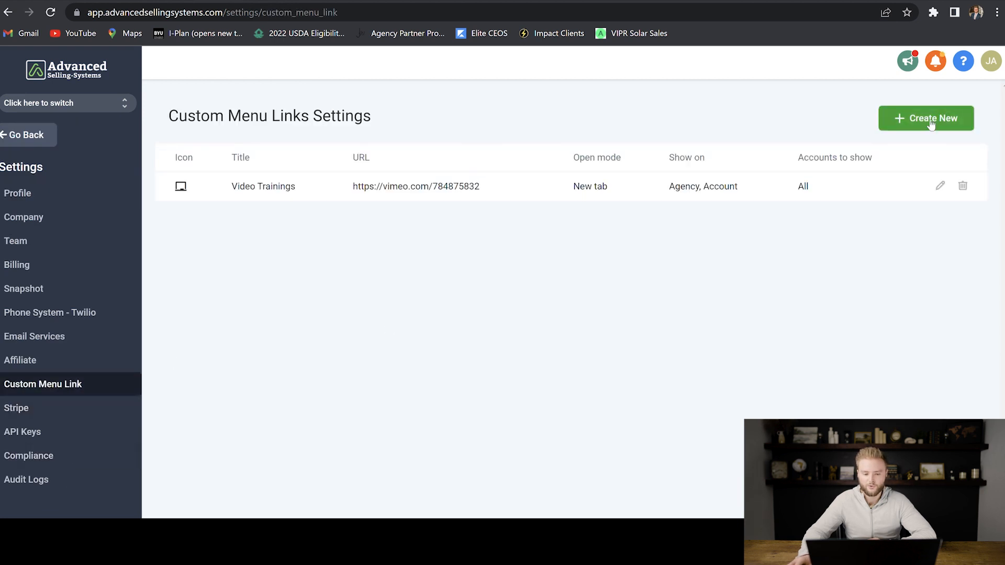
Draft an 'Onboarding' custom menu link with the book-open icon, then close it unsaved.
{"action": "left_click", "coordinate": [926, 118]}
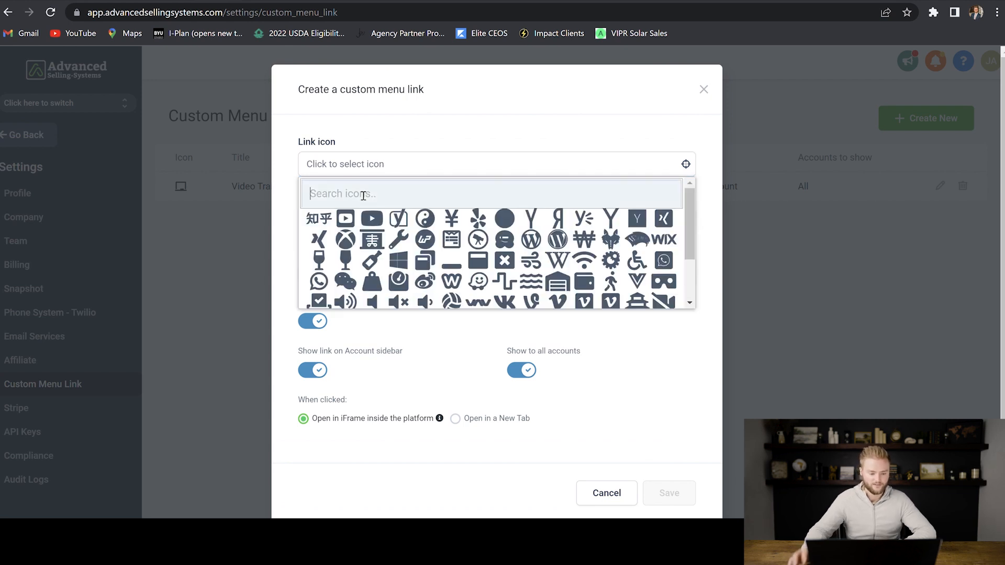
{"action": "type", "text": "bo"}
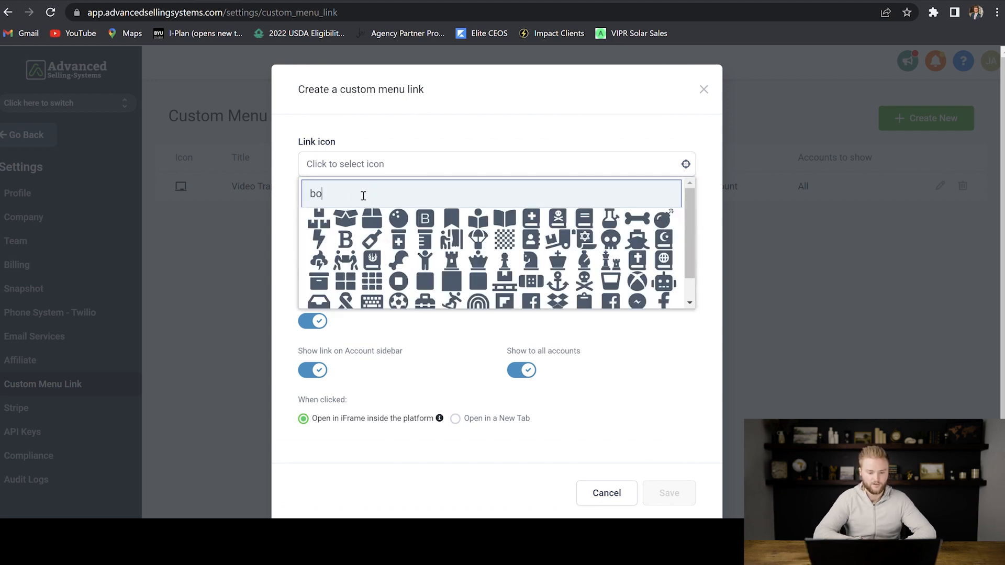
{"action": "type", "text": "ok"}
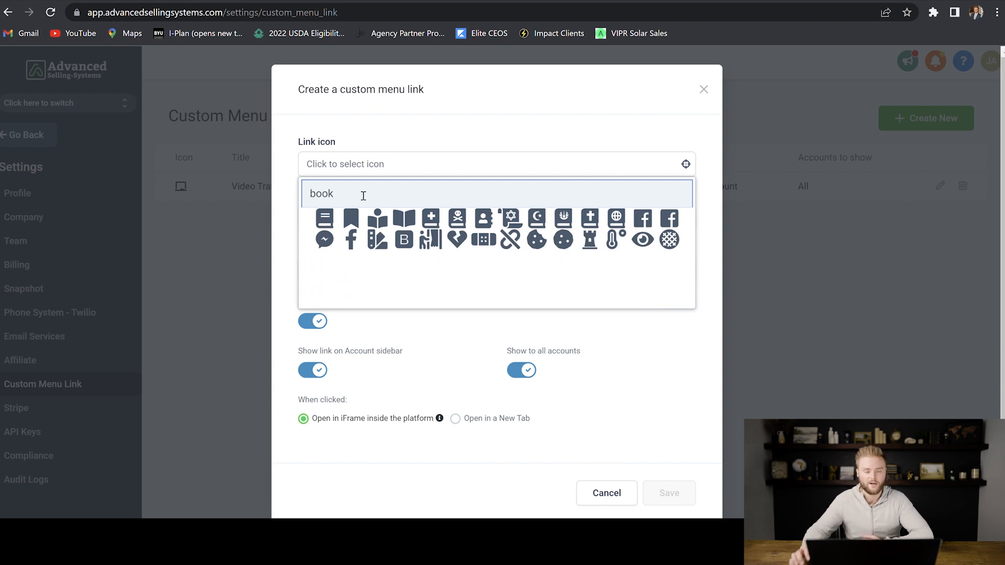
{"action": "left_click", "coordinate": [403, 219]}
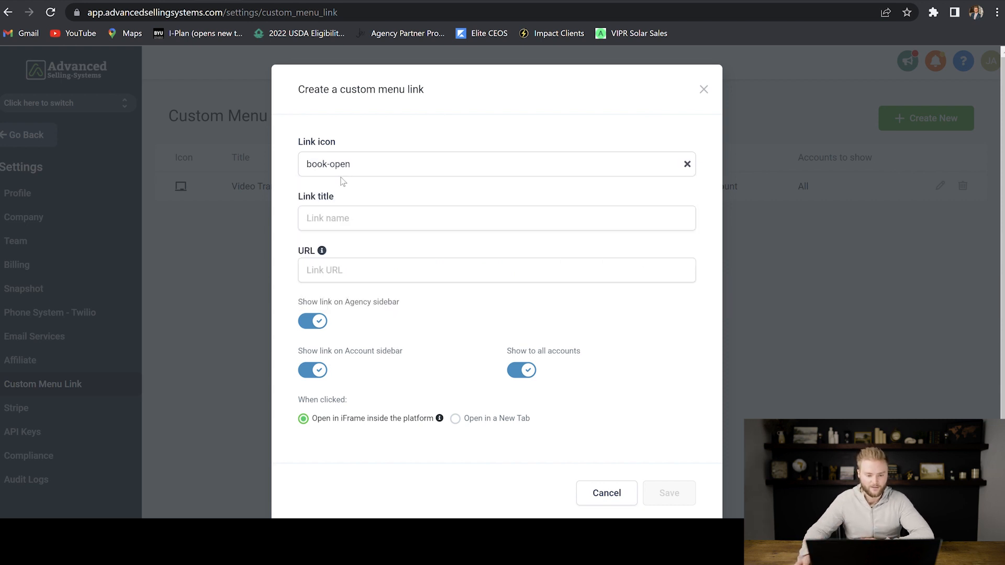
{"action": "left_click", "coordinate": [497, 217]}
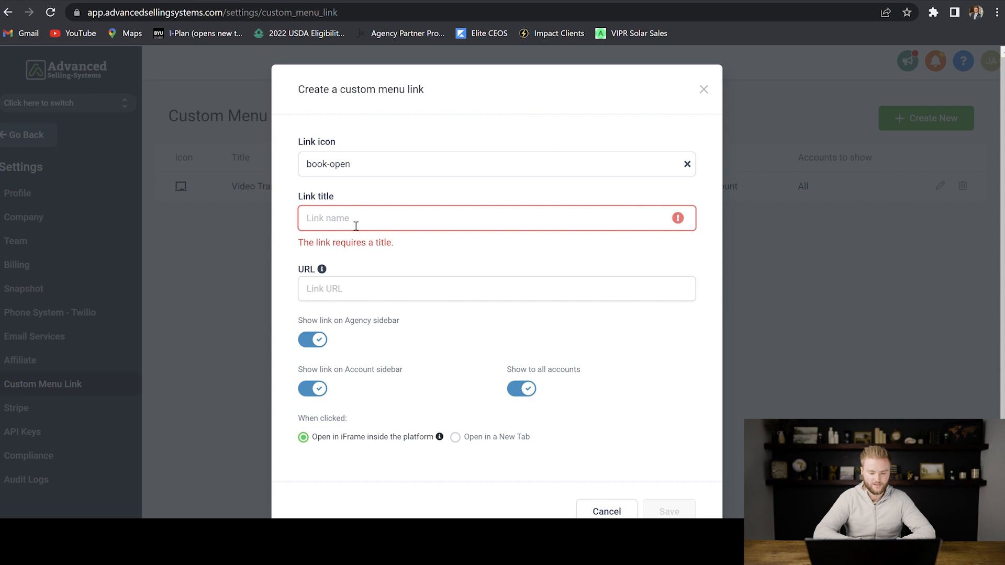
{"action": "type", "text": "Onboarding"}
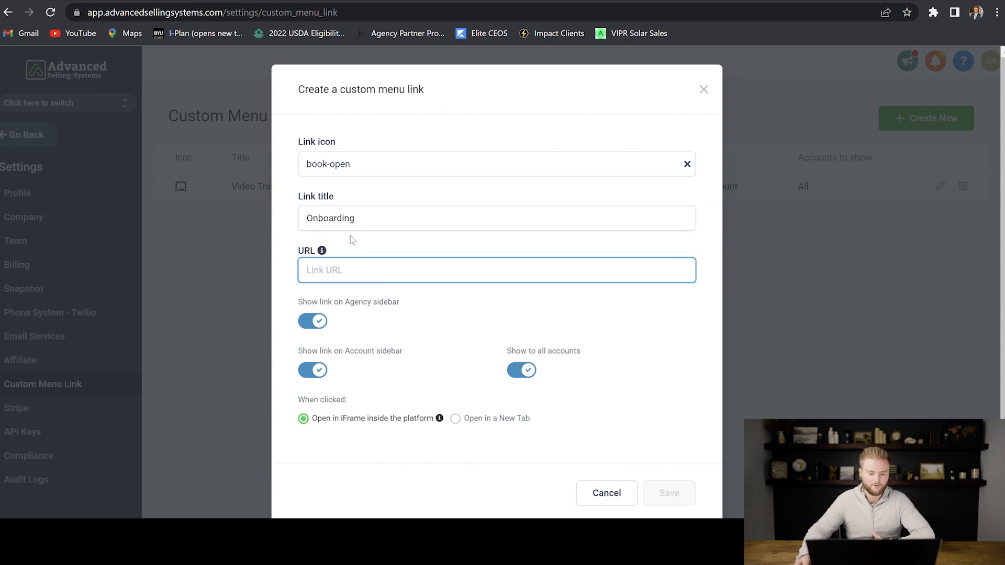
{"action": "mouse_move", "coordinate": [283, 254]}
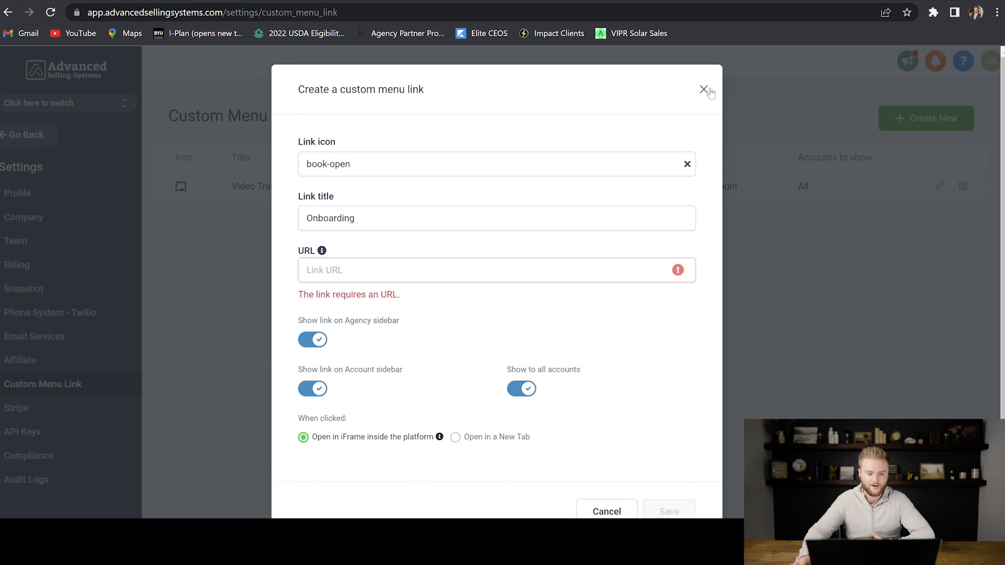
{"action": "left_click", "coordinate": [705, 89]}
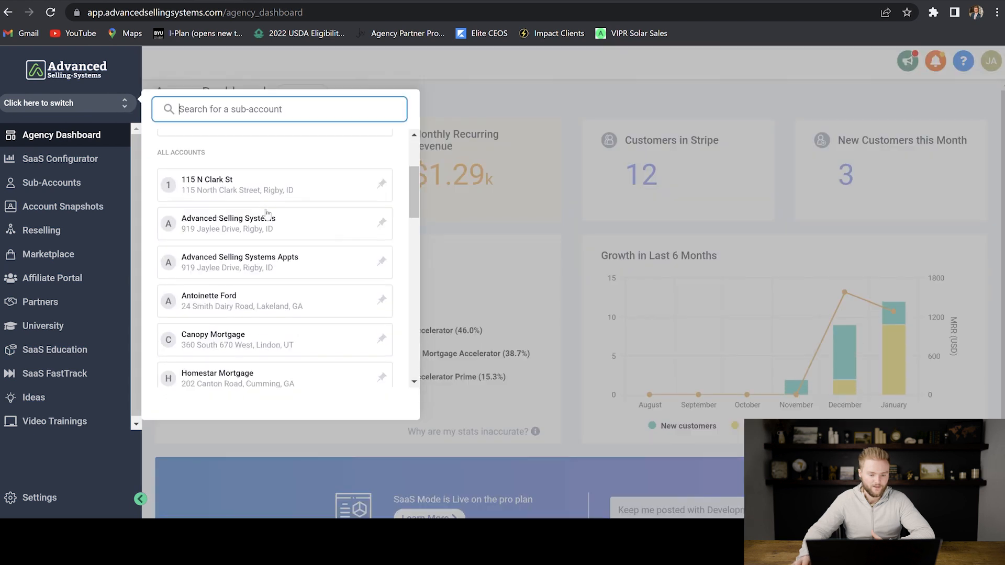
In Advanced Selling Systems, go to Sites > Memberships > Products and start a new product.
{"action": "left_click", "coordinate": [228, 223]}
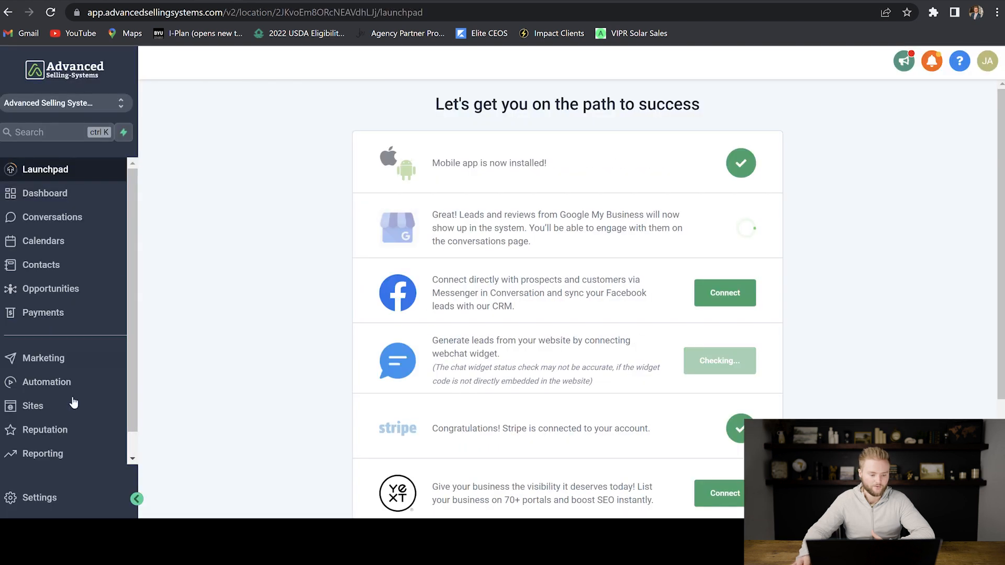
{"action": "left_click", "coordinate": [32, 406]}
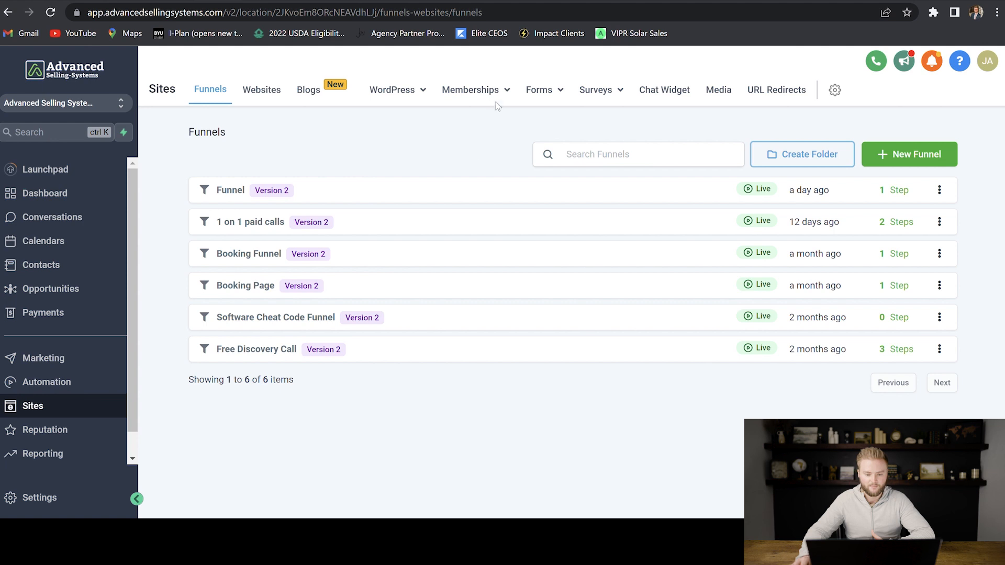
{"action": "left_click", "coordinate": [471, 89]}
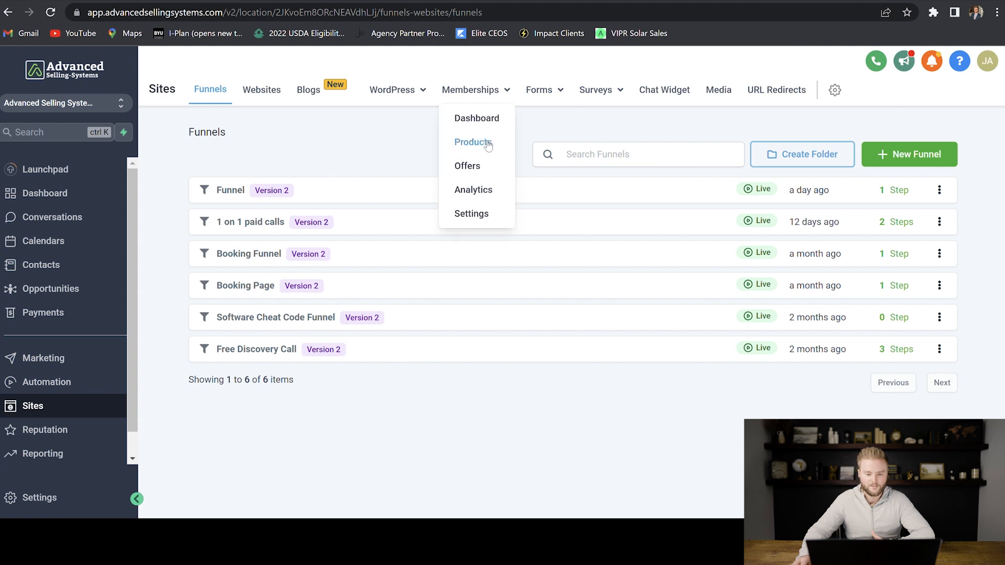
{"action": "left_click", "coordinate": [472, 142]}
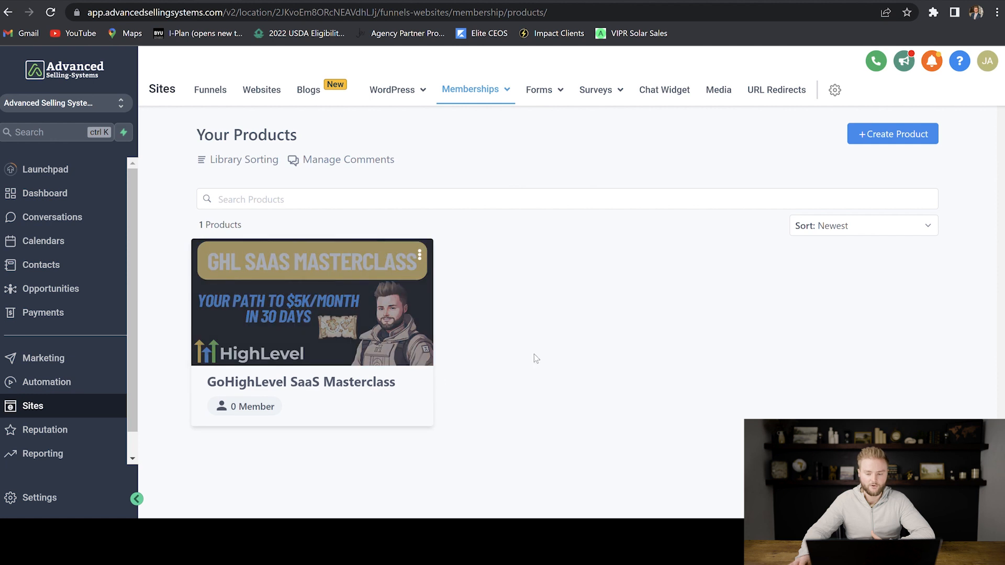
{"action": "left_click", "coordinate": [892, 134]}
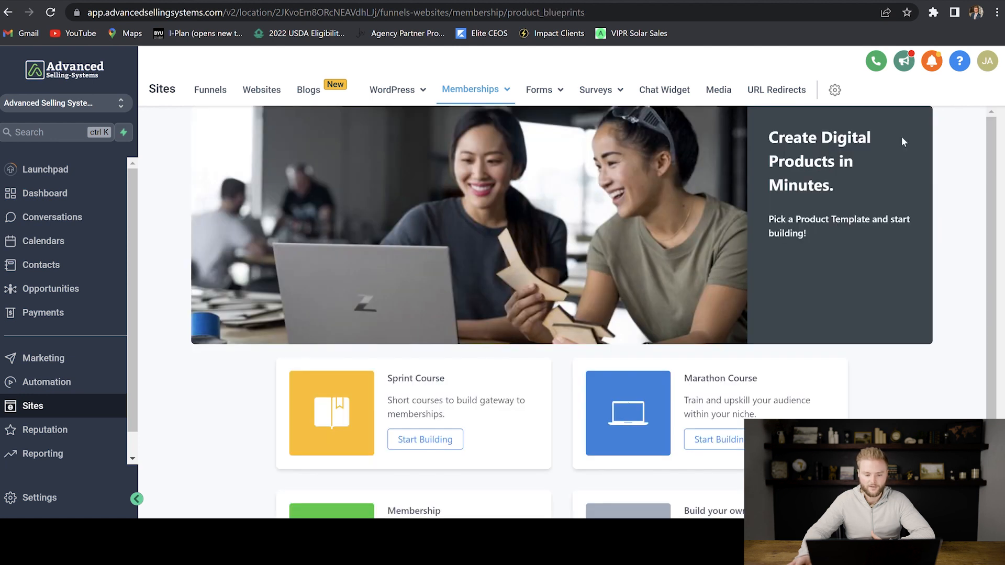
Create a product from the Sprint Course template and review its lesson outline.
{"action": "scroll", "scroll_direction": "down", "scroll_amount": 3}
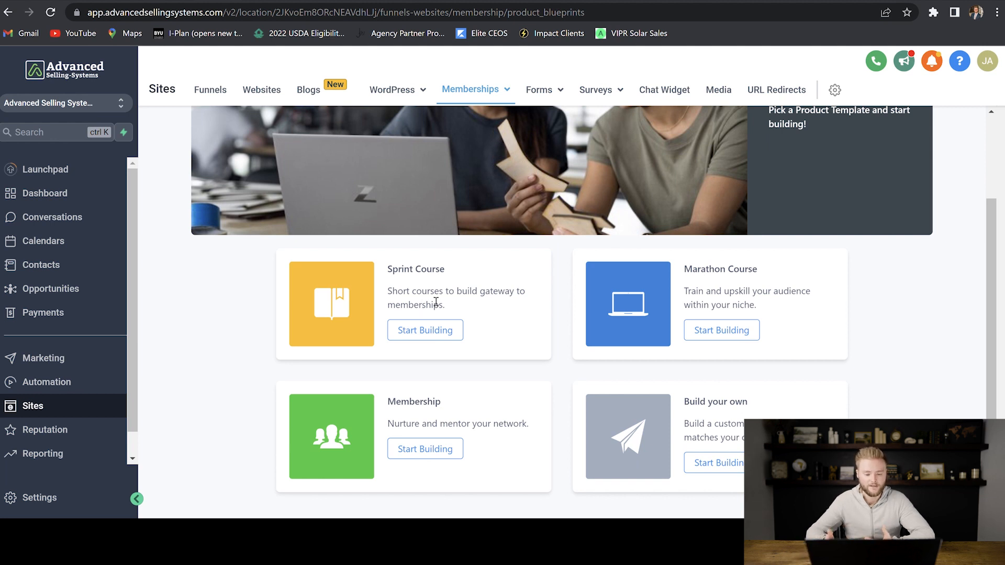
{"action": "left_click", "coordinate": [424, 330]}
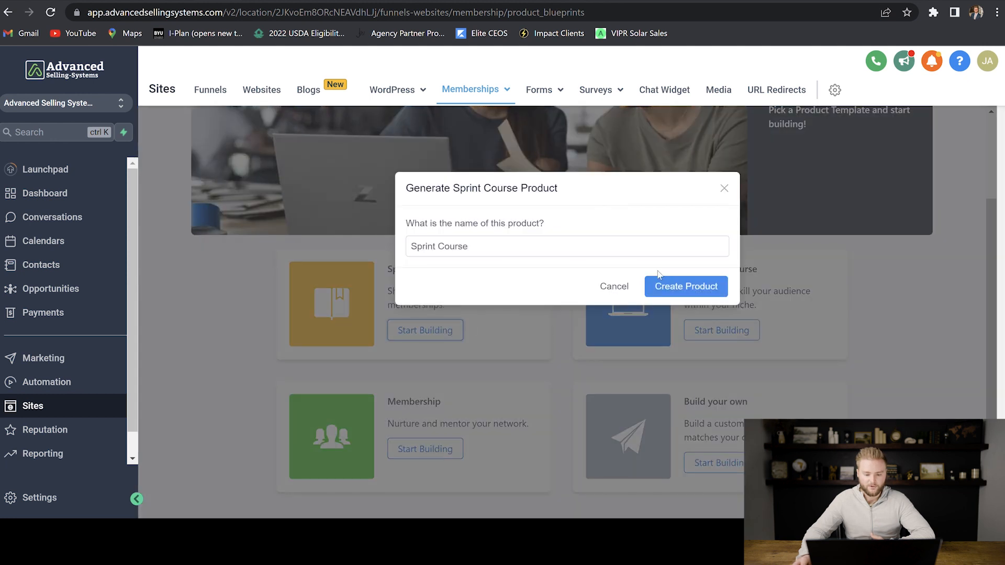
{"action": "left_click", "coordinate": [685, 286]}
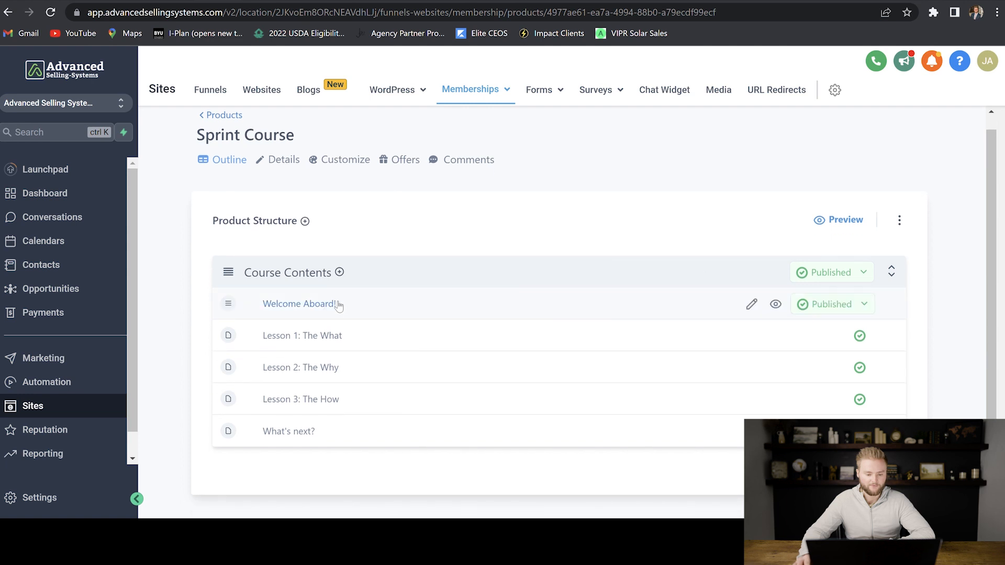
{"action": "mouse_move", "coordinate": [320, 413]}
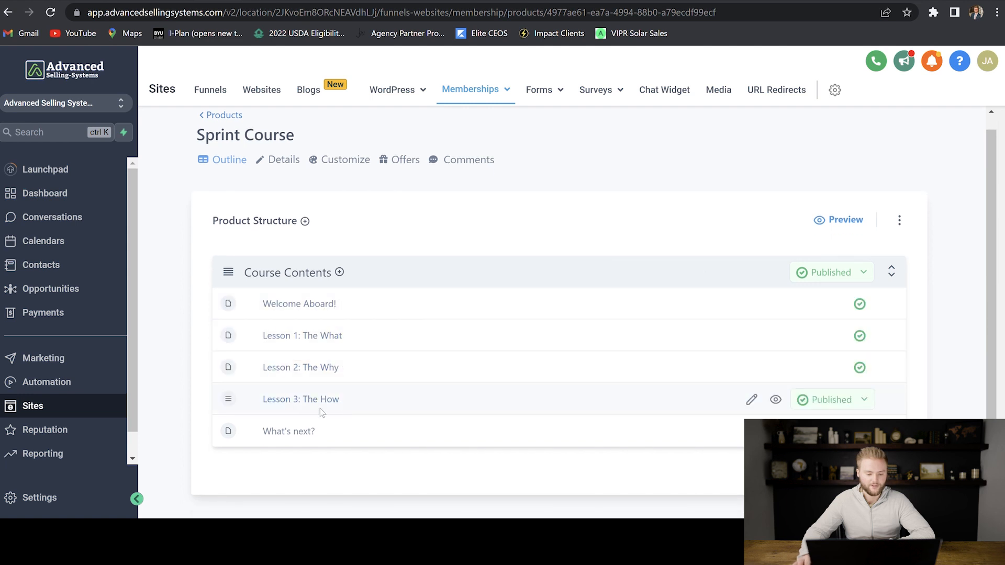
{"action": "mouse_move", "coordinate": [332, 435]}
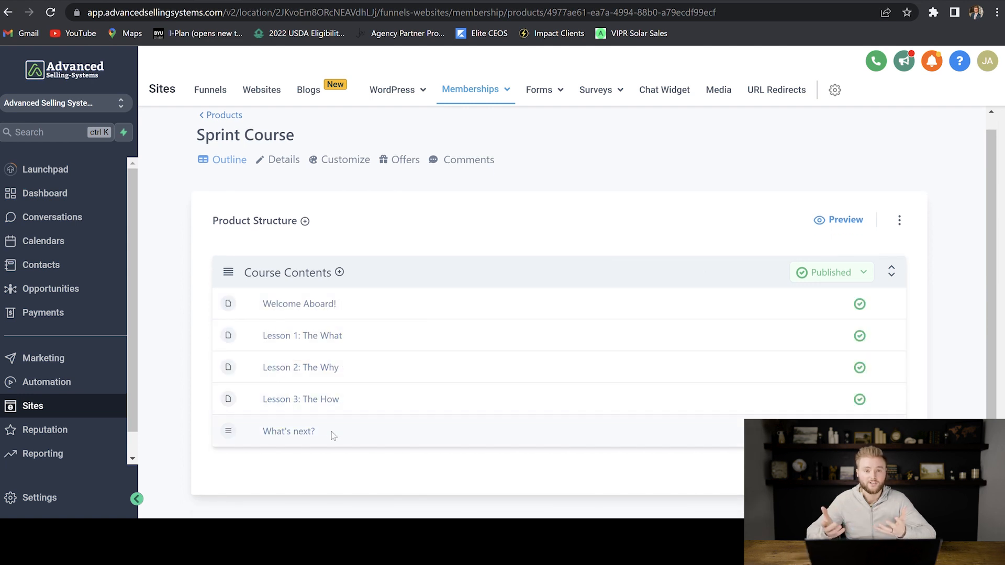
{"action": "scroll", "scroll_direction": "up", "scroll_amount": 3}
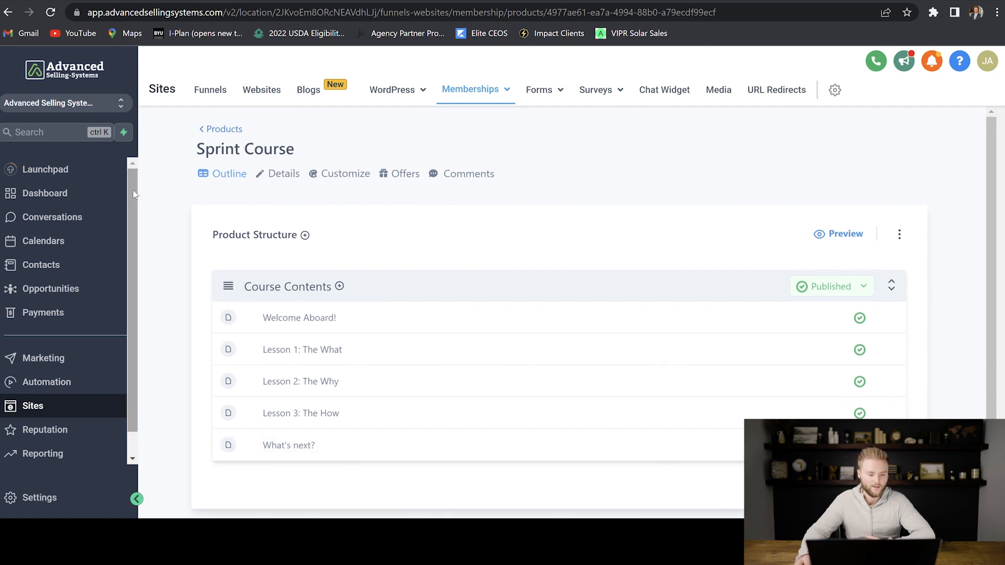
{"action": "scroll", "scroll_direction": "down", "scroll_amount": 3}
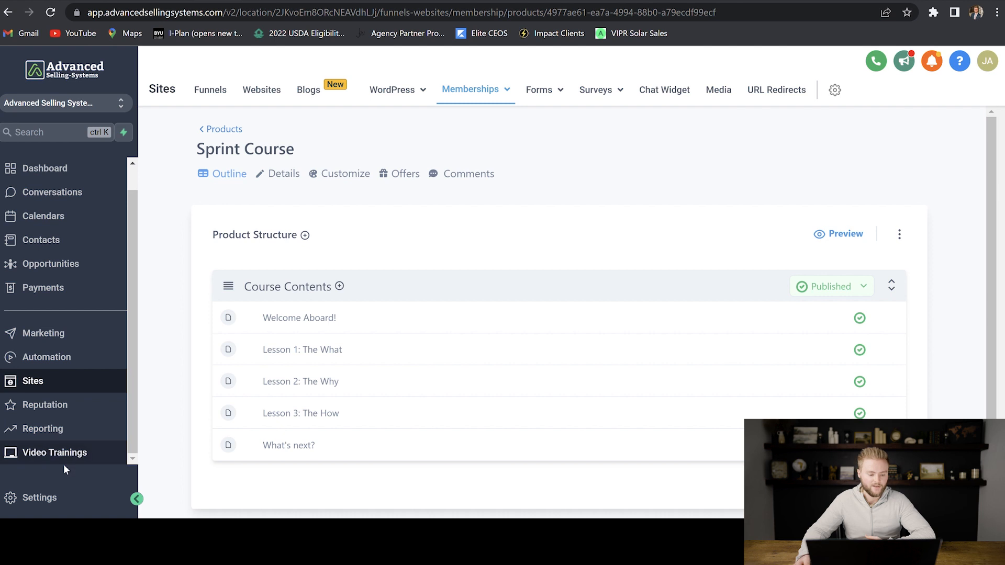
{"action": "mouse_move", "coordinate": [54, 453]}
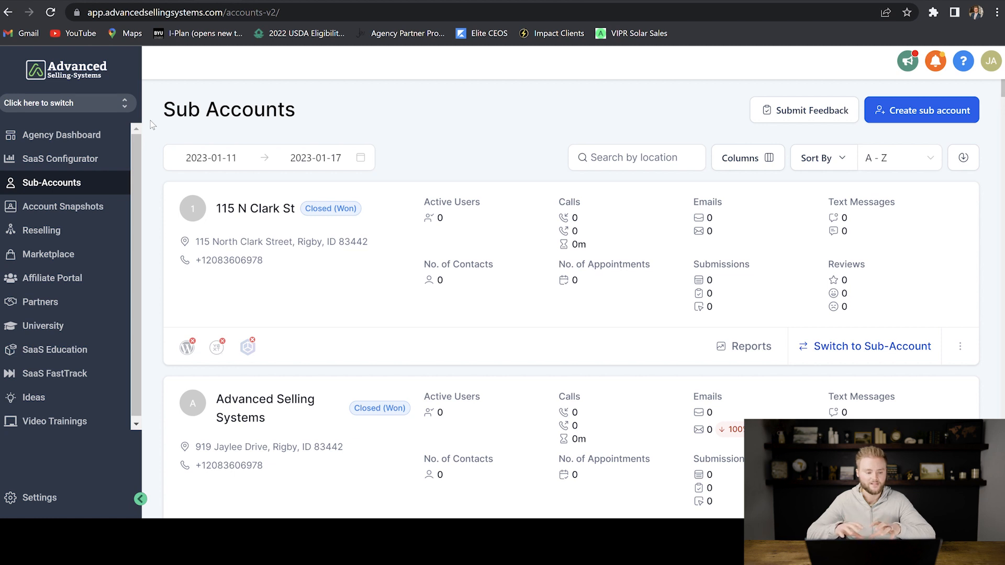
{"action": "mouse_move", "coordinate": [332, 96]}
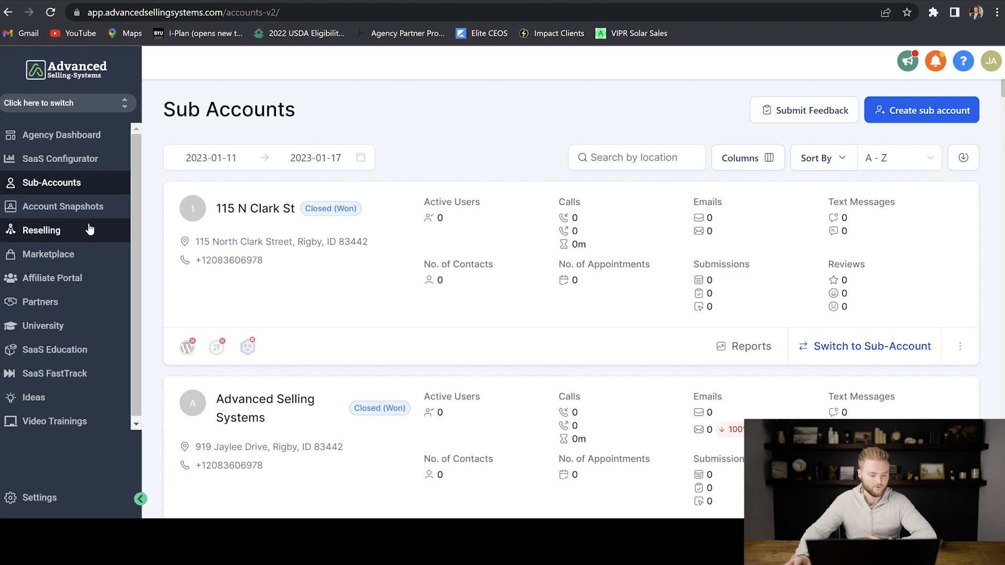
Go to agency Settings > Snapshot and start a new snapshot.
{"action": "left_click", "coordinate": [39, 497]}
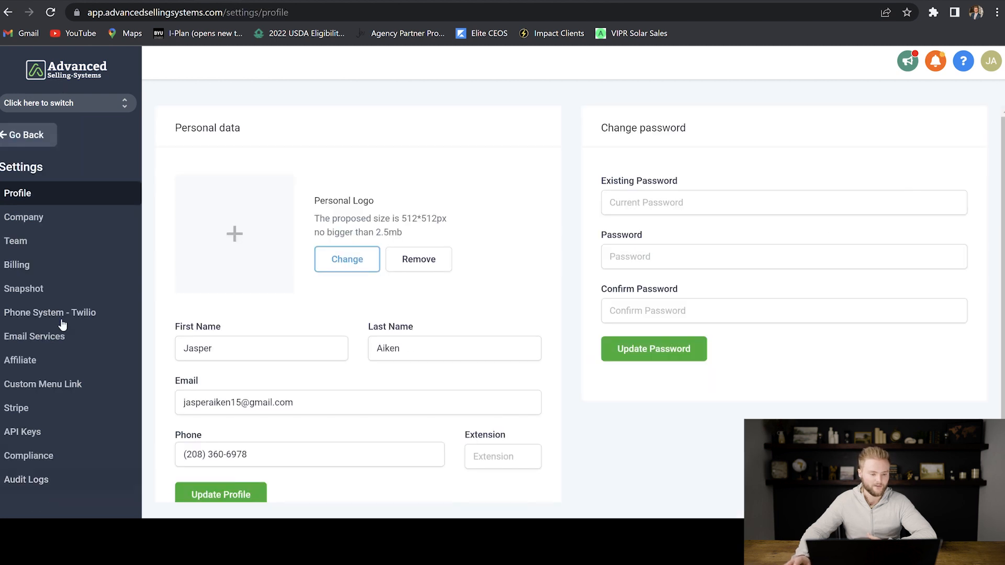
{"action": "left_click", "coordinate": [23, 288]}
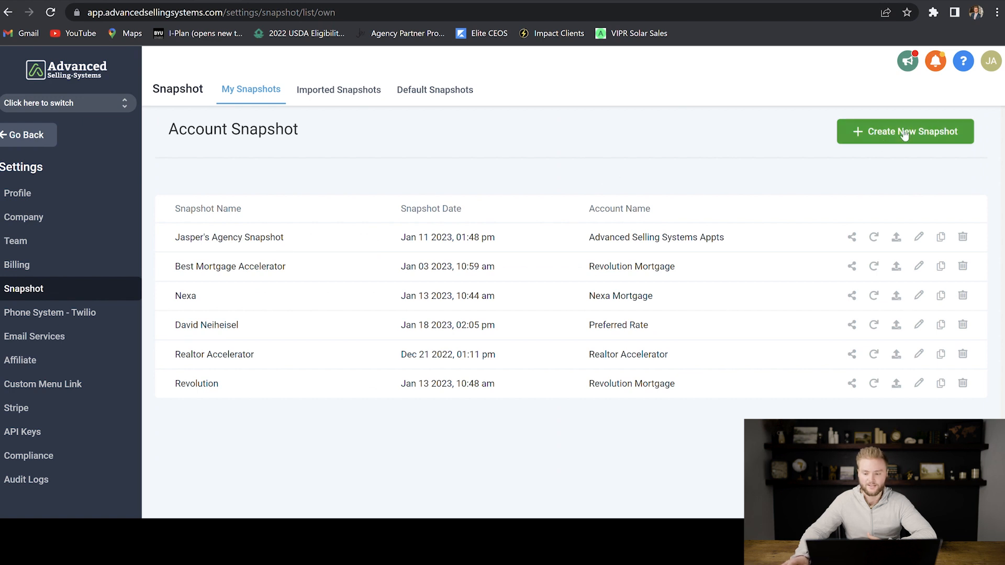
{"action": "left_click", "coordinate": [905, 132]}
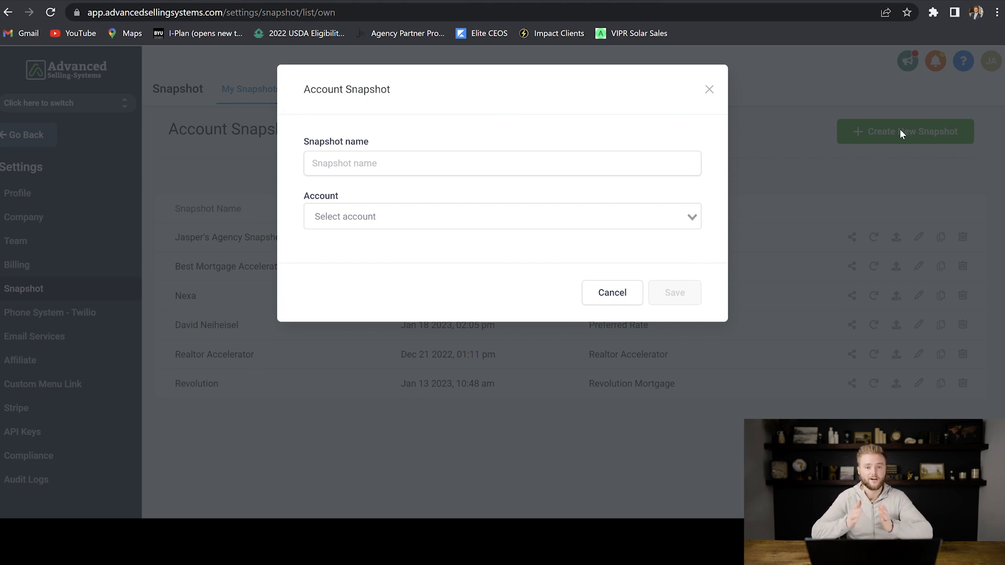
Name the snapshot 'Realtor Snapshot' and base it on the Realtor Accelerator account.
{"action": "left_click", "coordinate": [674, 292]}
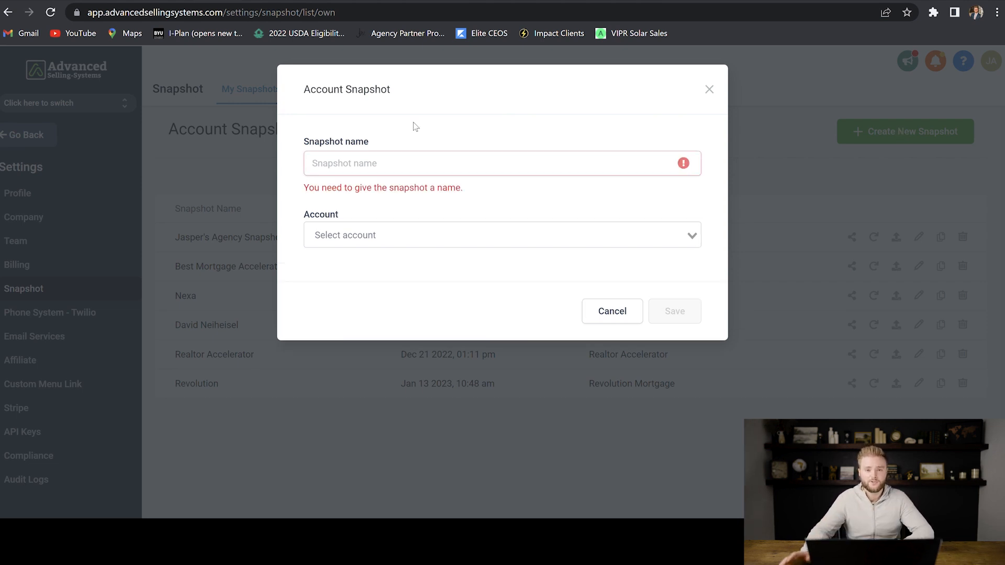
{"action": "type", "text": "R"}
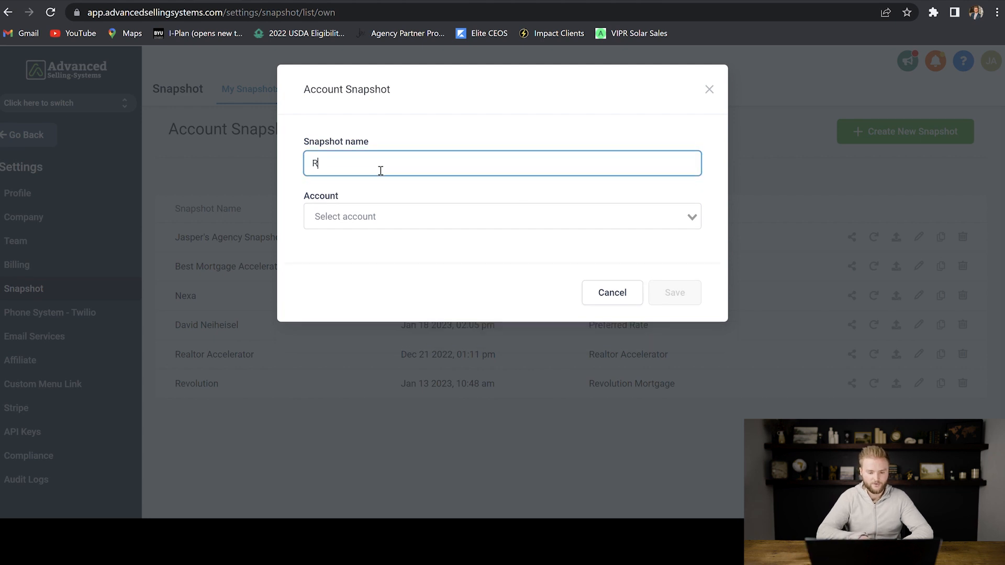
{"action": "type", "text": "ealtor Snap"}
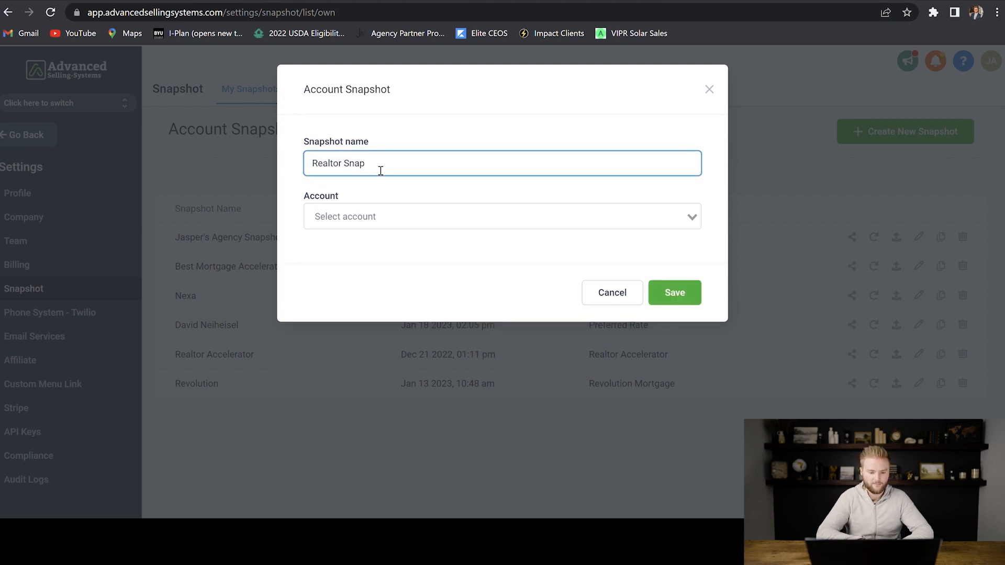
{"action": "type", "text": "shot"}
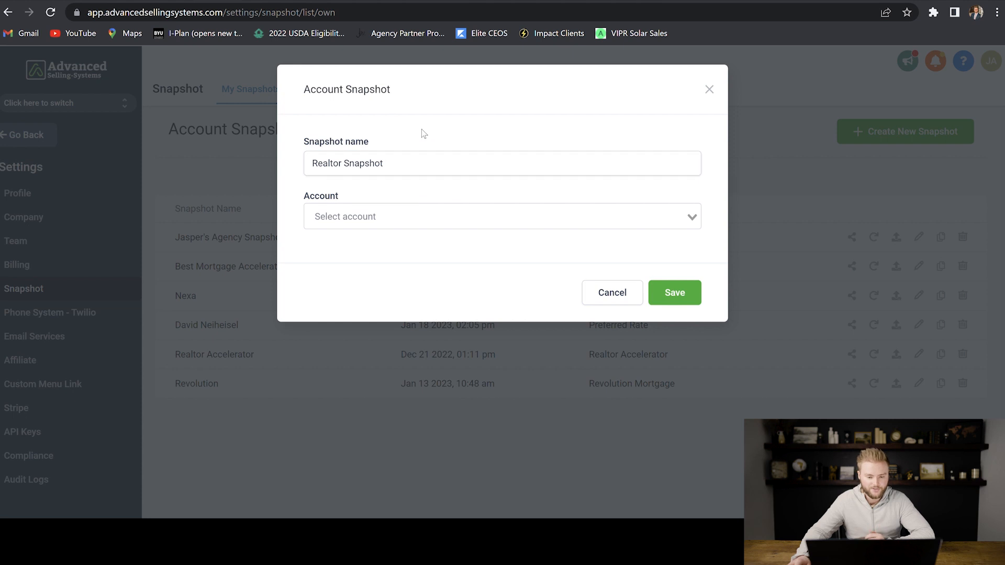
{"action": "left_click", "coordinate": [502, 216]}
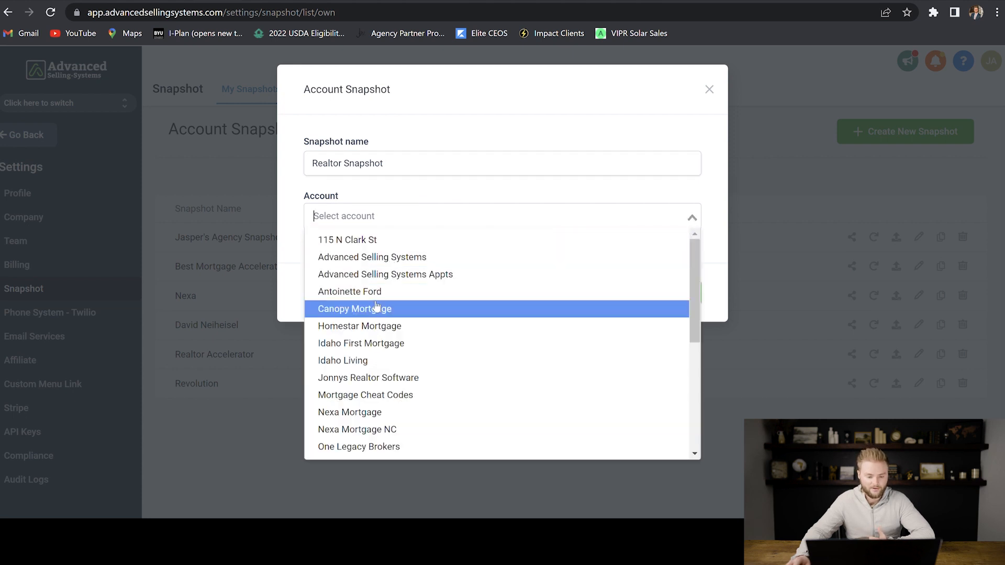
{"action": "mouse_move", "coordinate": [386, 273]}
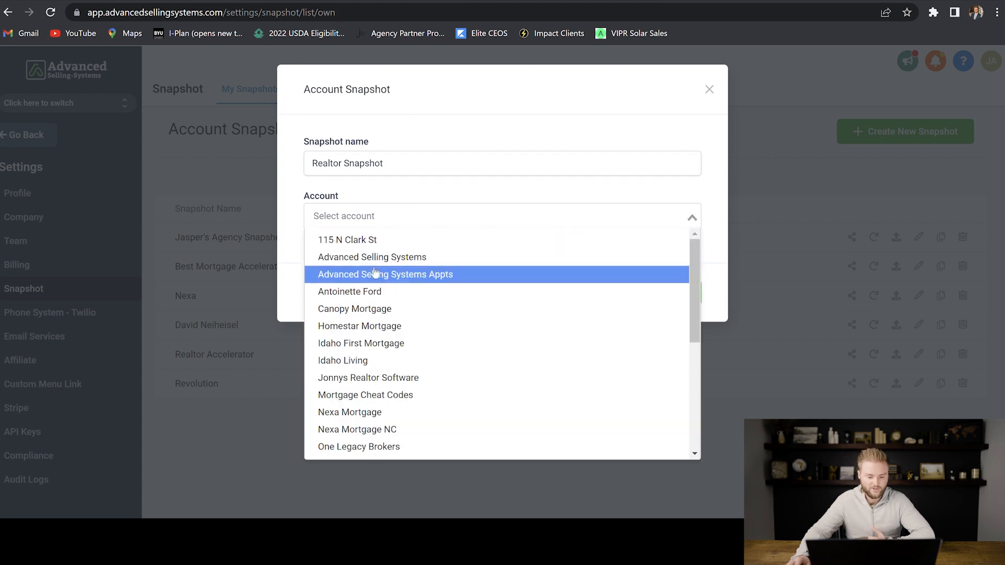
{"action": "scroll", "scroll_direction": "down", "scroll_amount": 3}
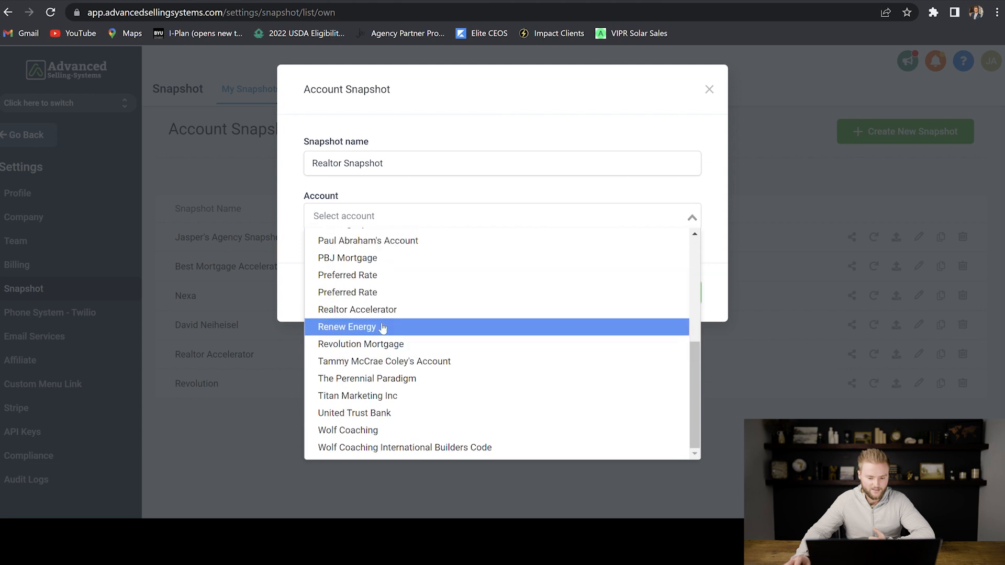
{"action": "left_click", "coordinate": [357, 310]}
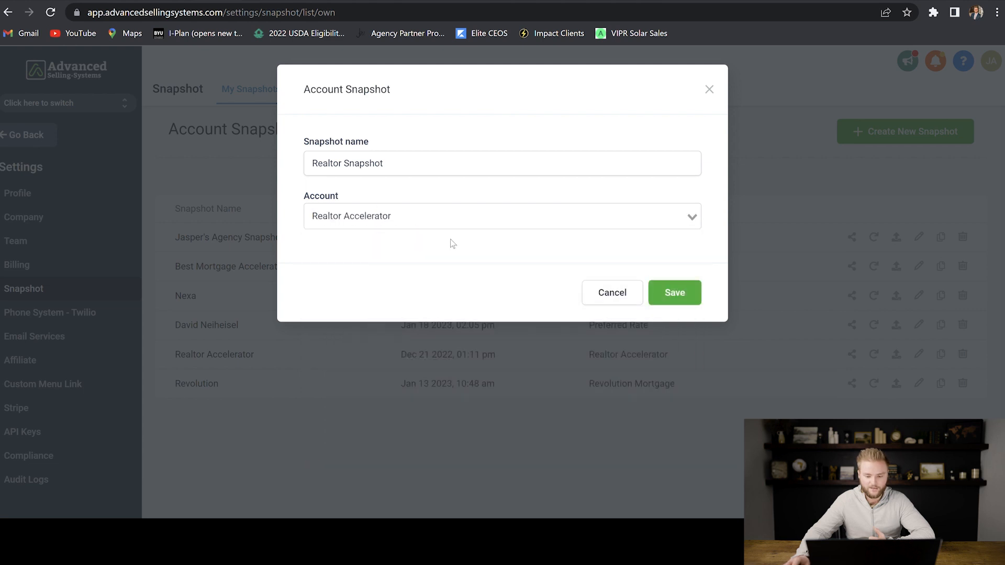
{"action": "left_click", "coordinate": [674, 292]}
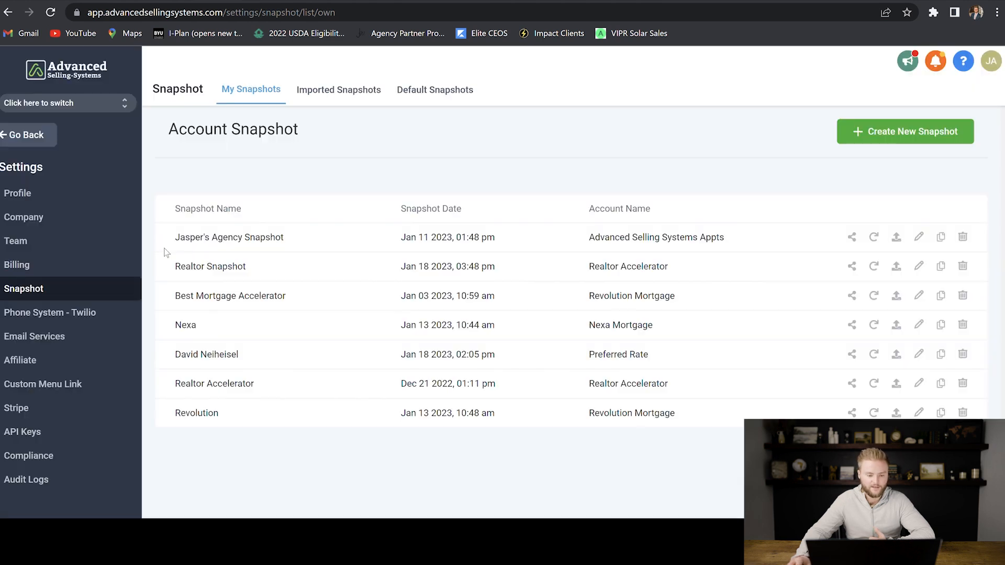
{"action": "mouse_move", "coordinate": [254, 260]}
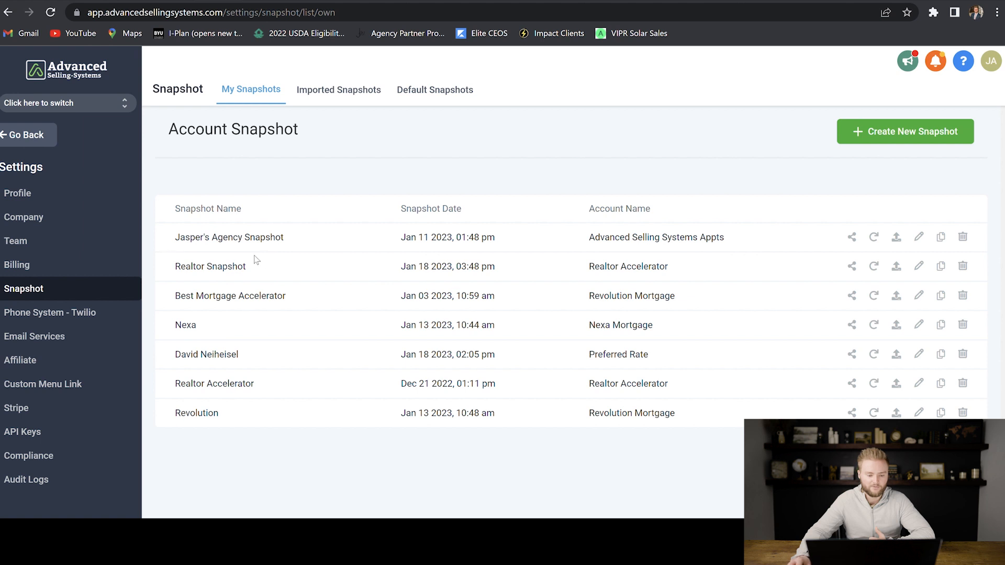
{"action": "mouse_move", "coordinate": [253, 274]}
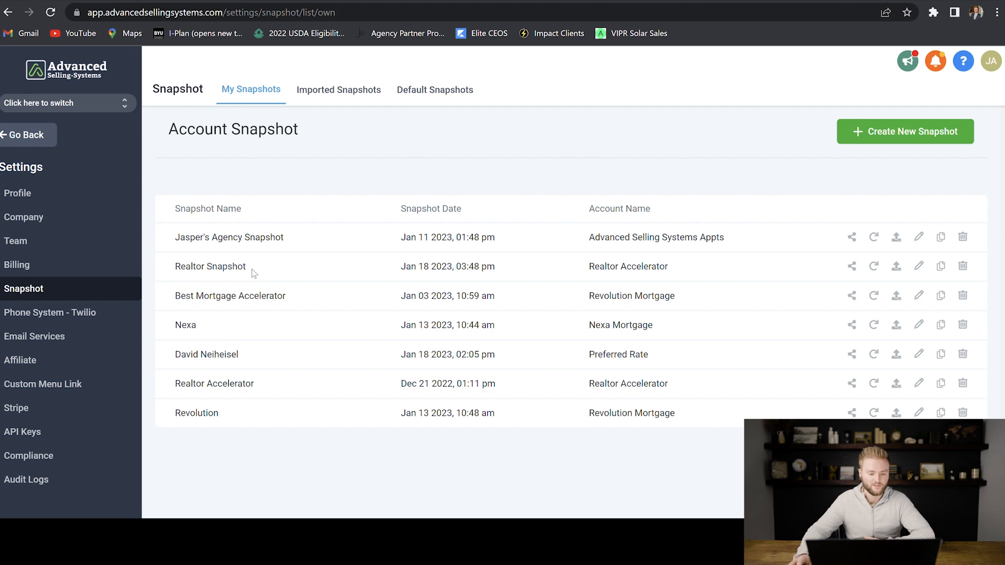
{"action": "mouse_move", "coordinate": [240, 277]}
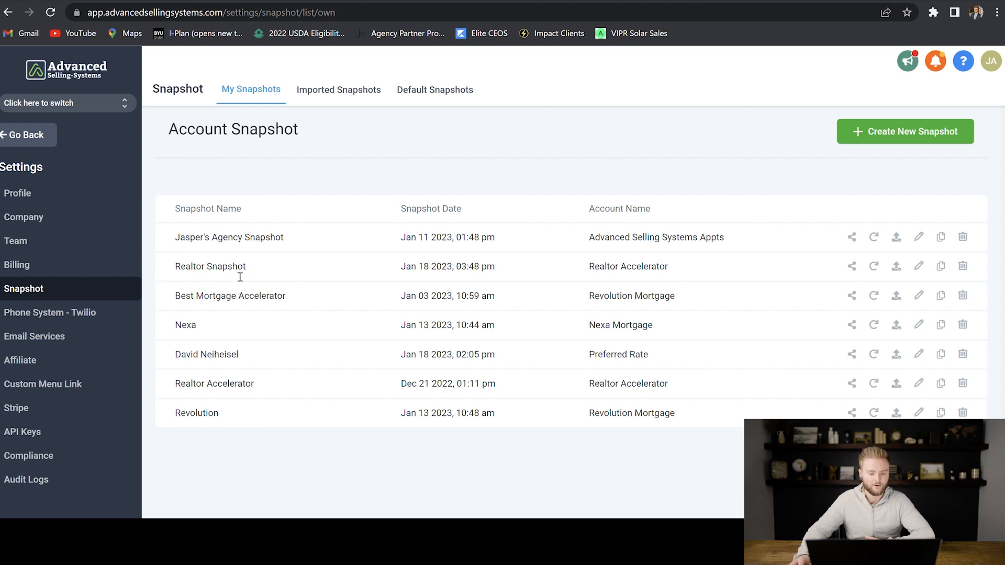
{"action": "mouse_move", "coordinate": [263, 263]}
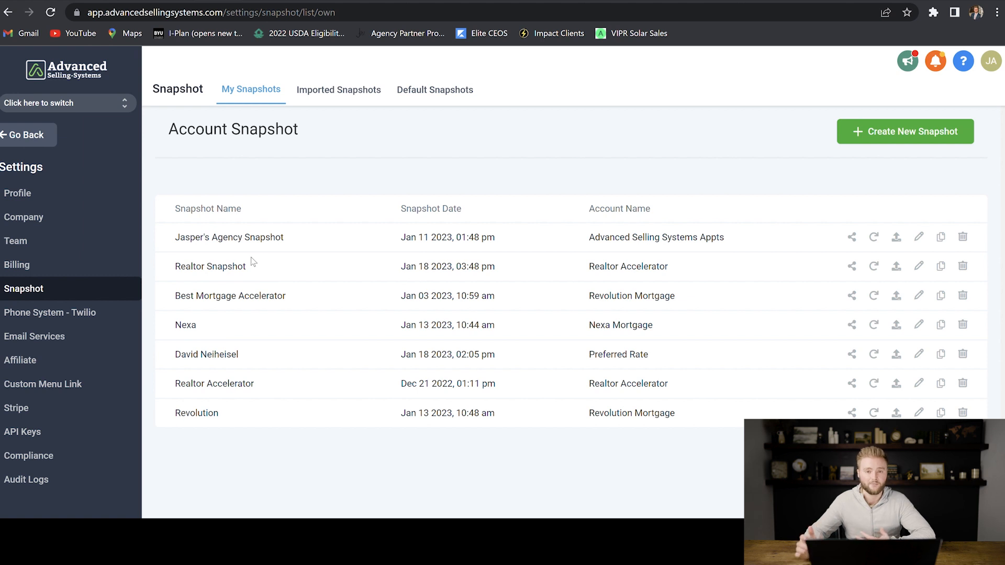
{"action": "mouse_move", "coordinate": [91, 140]}
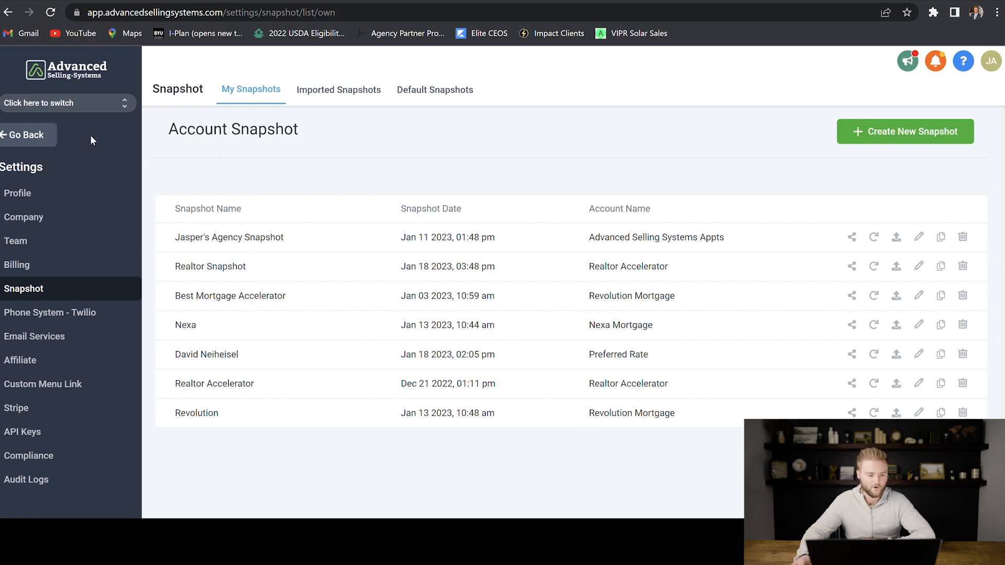
Leave Settings via Go Back to return to the Agency Dashboard.
{"action": "left_click", "coordinate": [22, 134]}
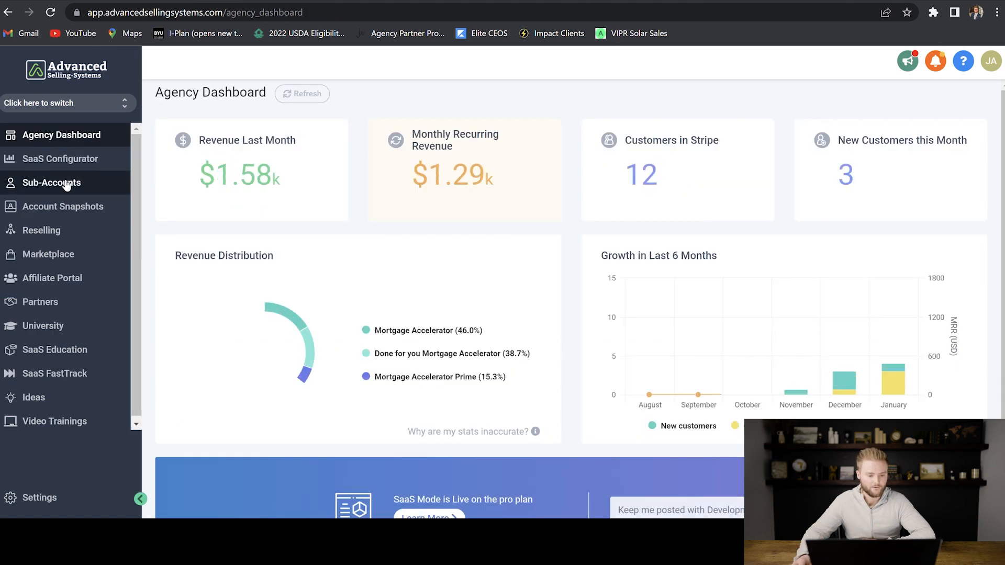
Start a new sub-account, check the Own Snapshots tab, then close the chooser.
{"action": "left_click", "coordinate": [51, 183]}
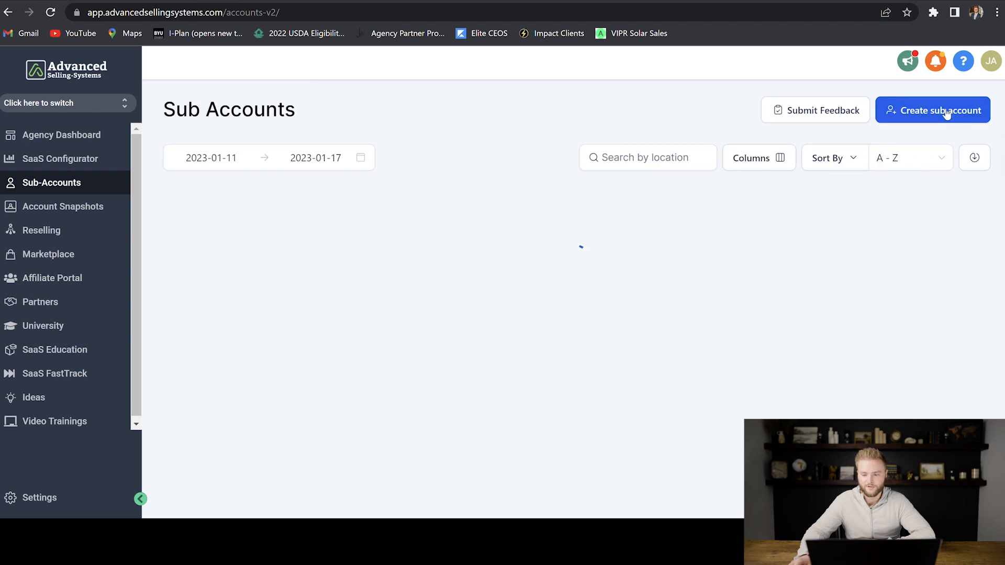
{"action": "left_click", "coordinate": [932, 110]}
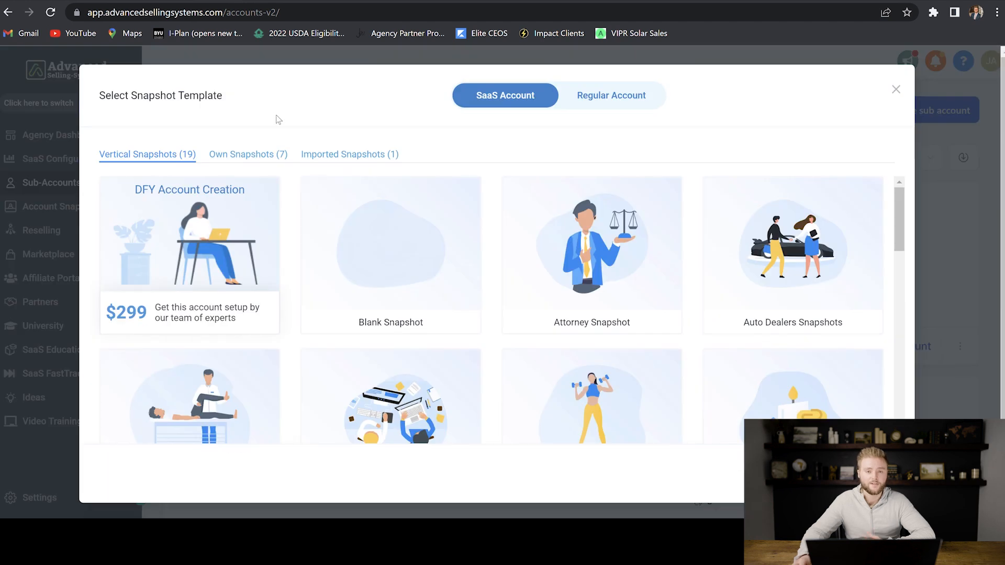
{"action": "left_click", "coordinate": [248, 154]}
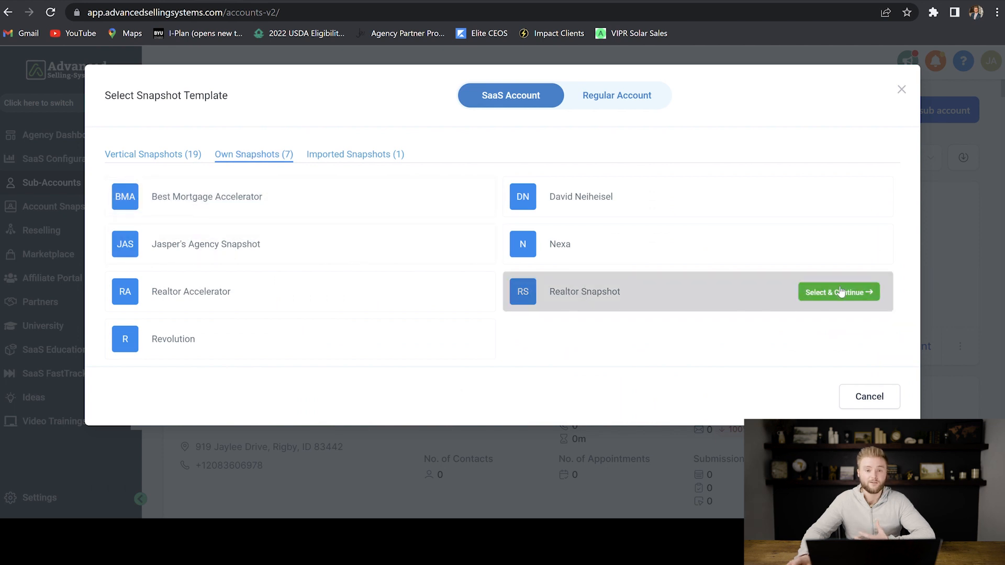
{"action": "mouse_move", "coordinate": [839, 295]}
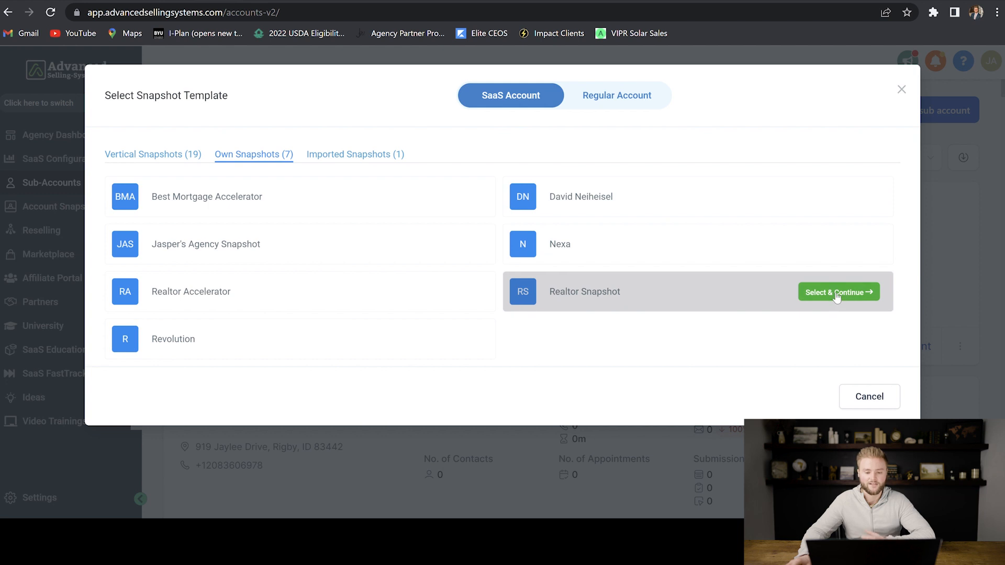
{"action": "left_click", "coordinate": [837, 292]}
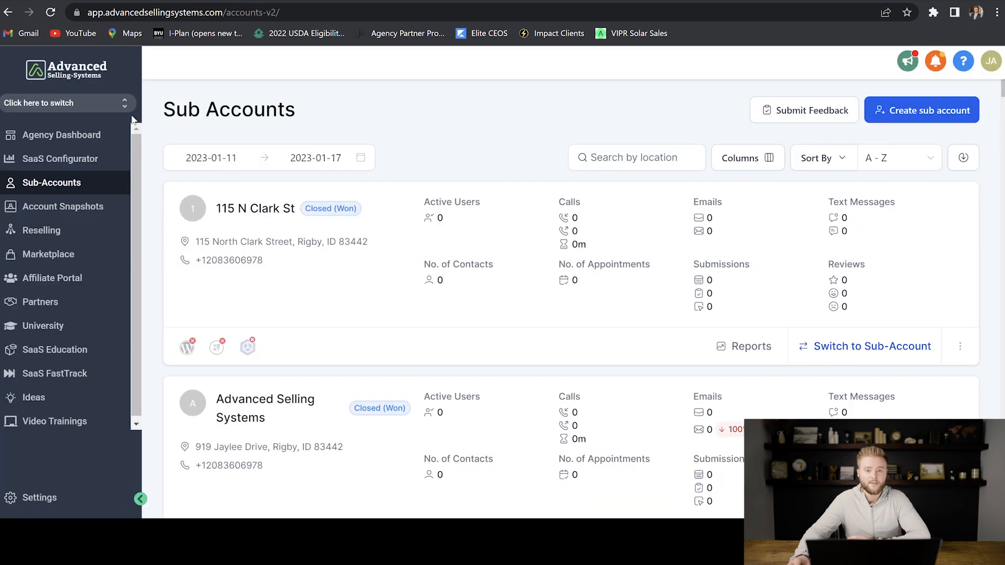
{"action": "mouse_move", "coordinate": [279, 127]}
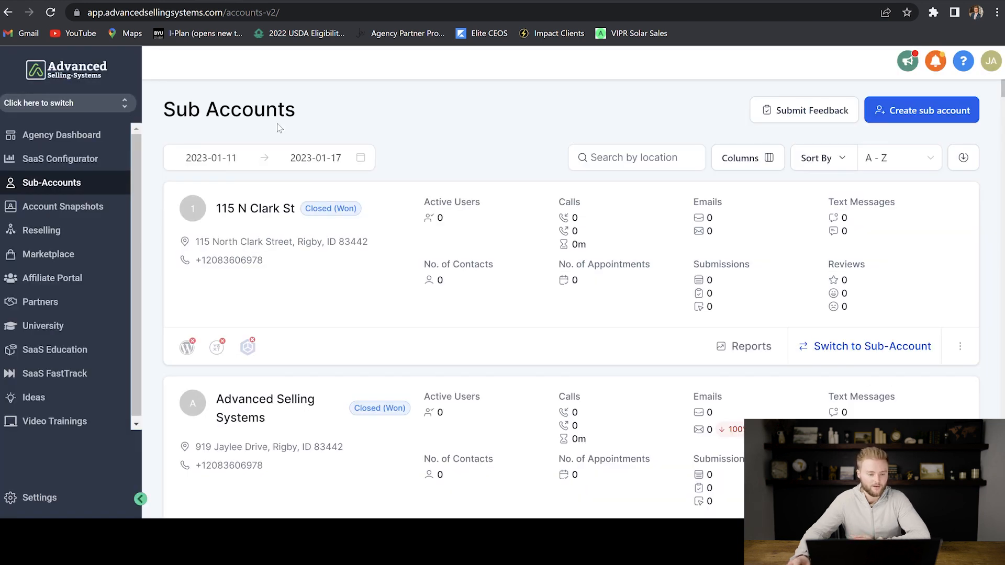
{"action": "mouse_move", "coordinate": [63, 158]}
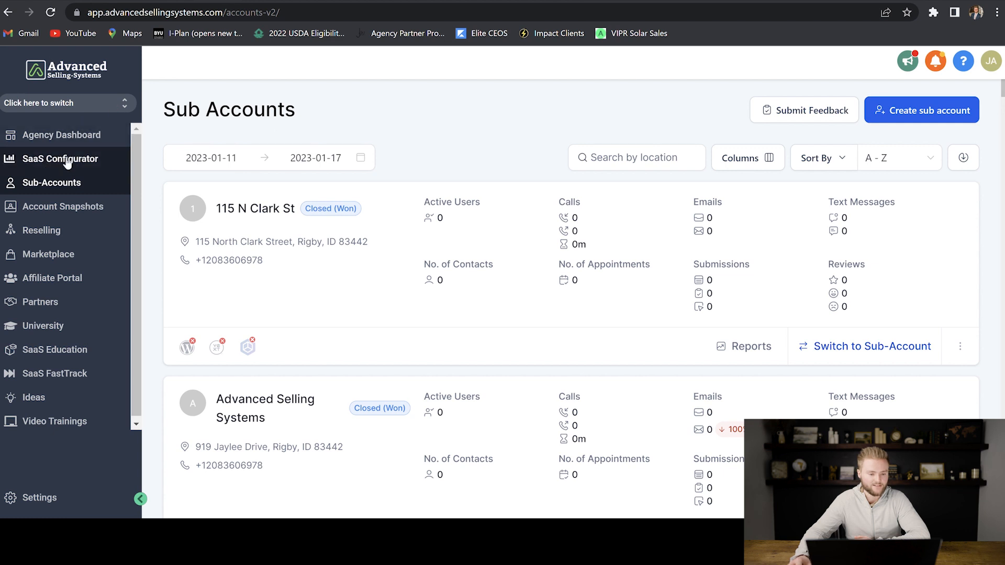
Open the SaaS Configurator to view the $197, $297 and $497 Mortgage Accelerator plans.
{"action": "left_click", "coordinate": [63, 158]}
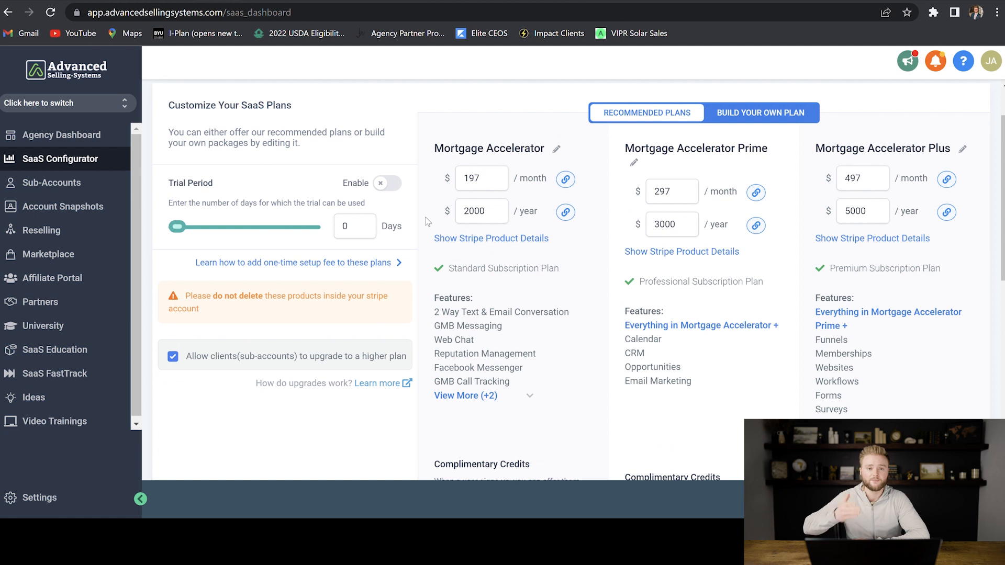
{"action": "mouse_move", "coordinate": [494, 145]}
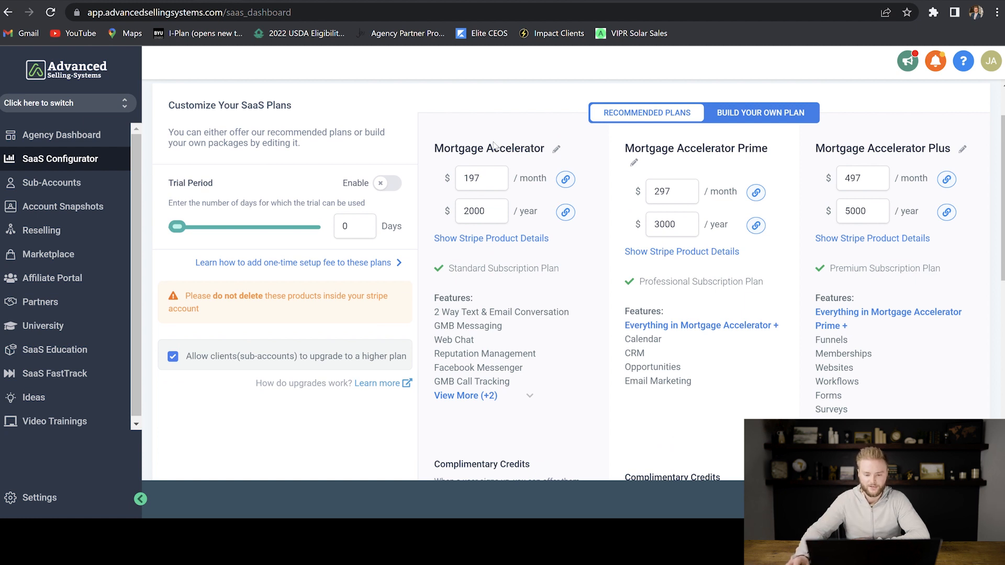
{"action": "mouse_move", "coordinate": [564, 133]}
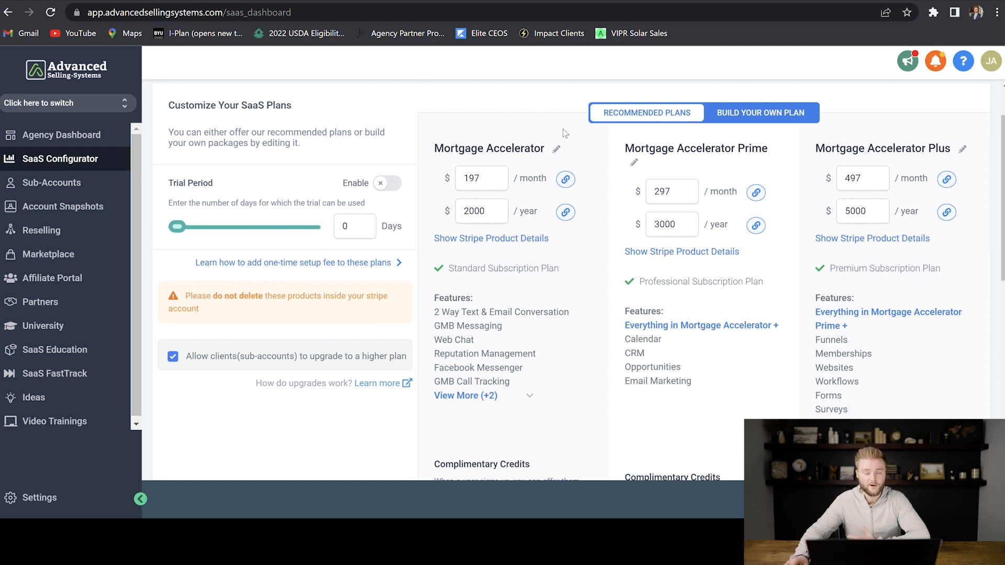
{"action": "mouse_move", "coordinate": [483, 126]}
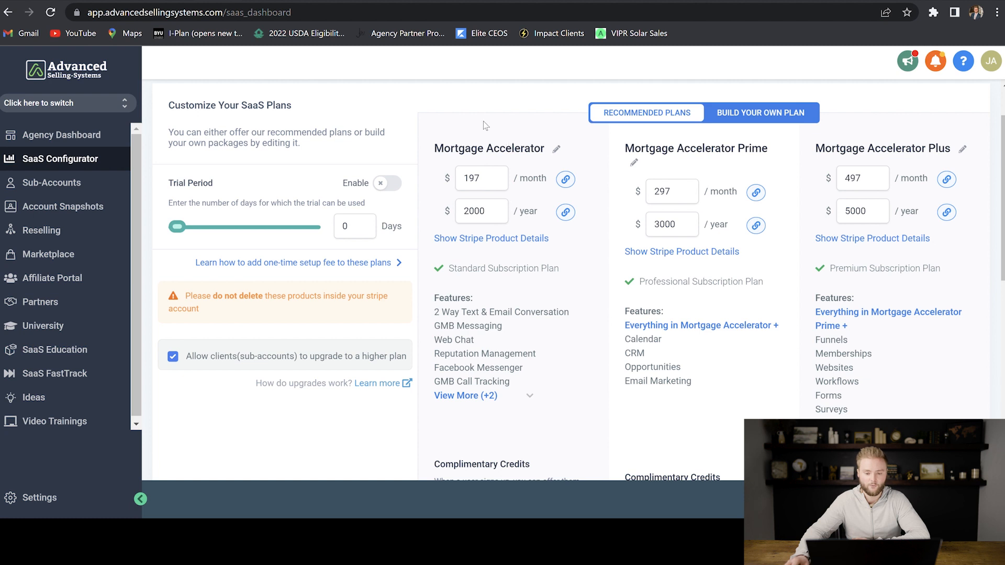
{"action": "mouse_move", "coordinate": [645, 204]}
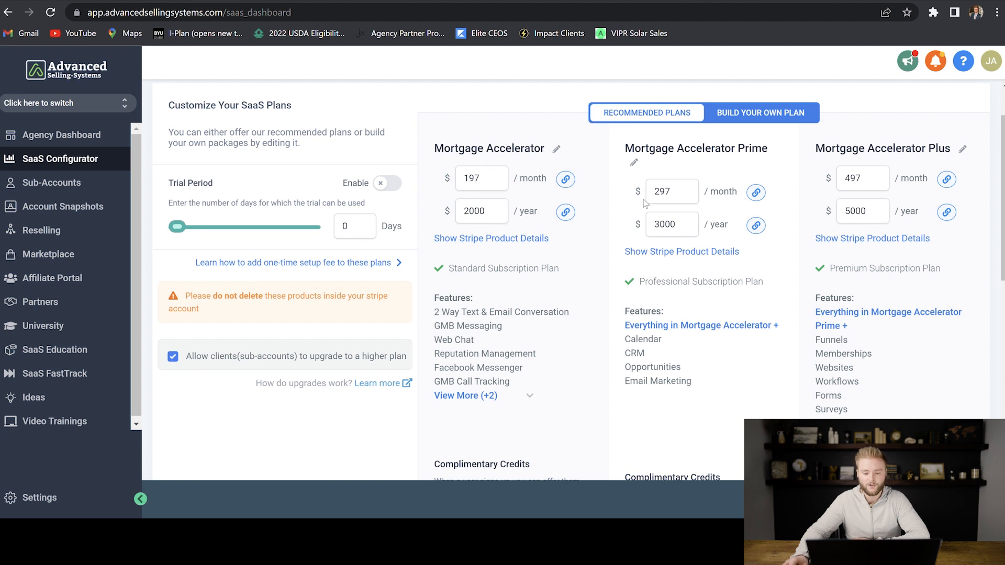
{"action": "mouse_move", "coordinate": [877, 159]}
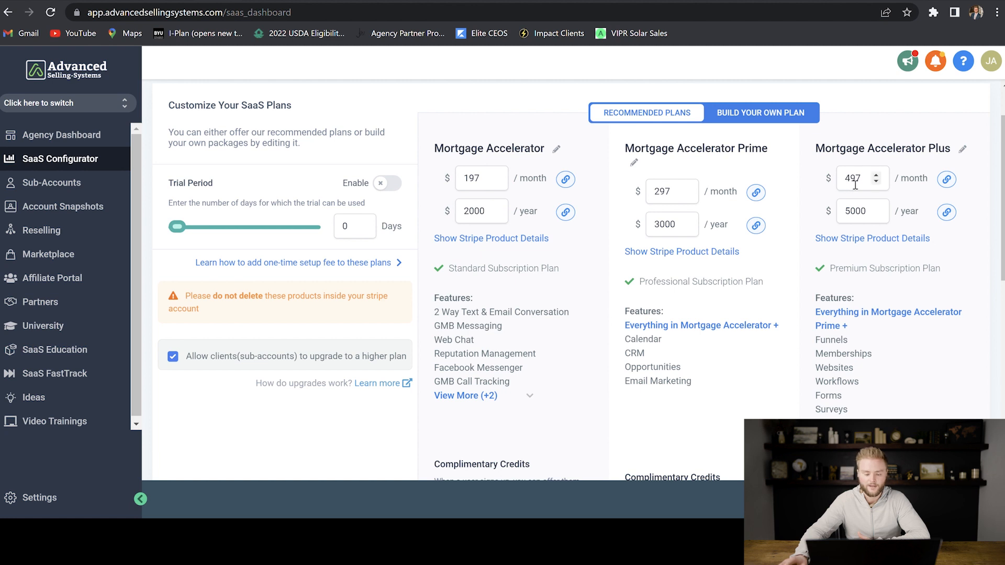
{"action": "mouse_move", "coordinate": [517, 338]}
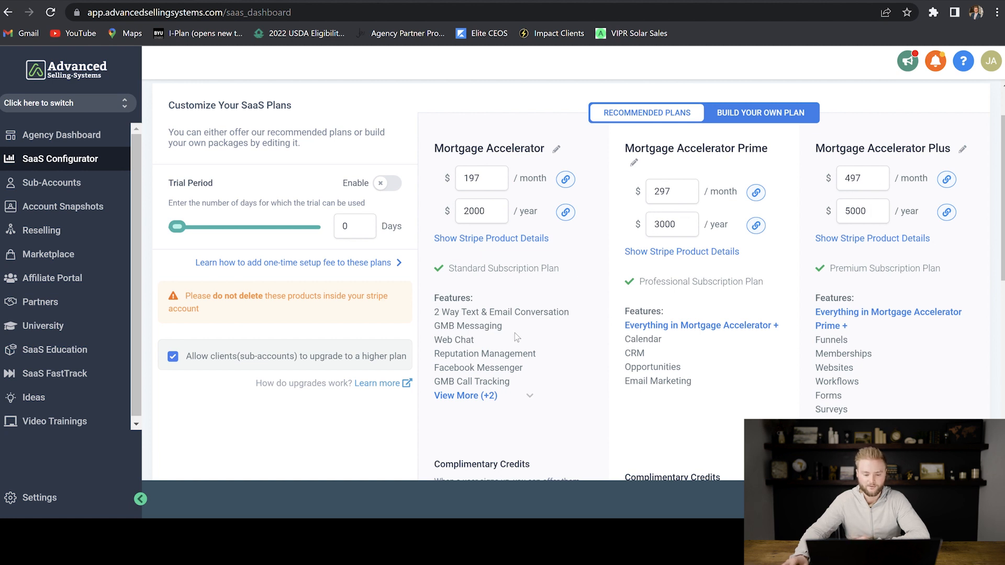
{"action": "mouse_move", "coordinate": [941, 371]}
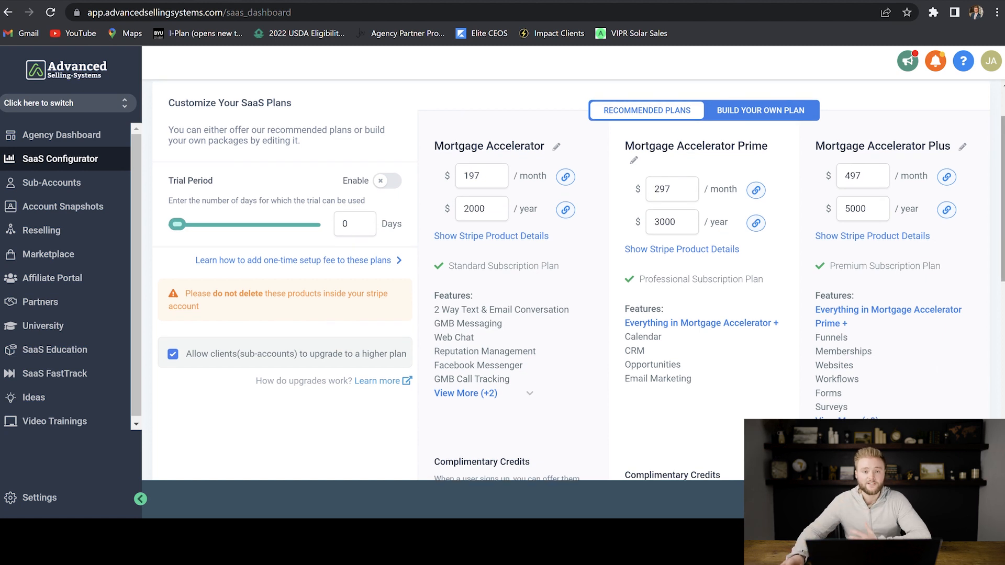
{"action": "scroll", "scroll_direction": "down", "scroll_amount": 3}
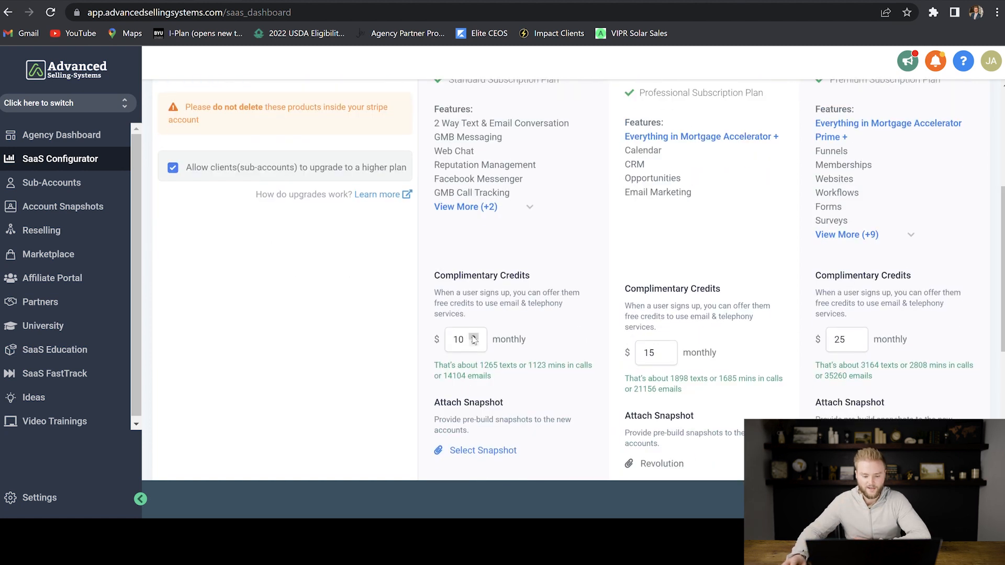
{"action": "mouse_move", "coordinate": [523, 286]}
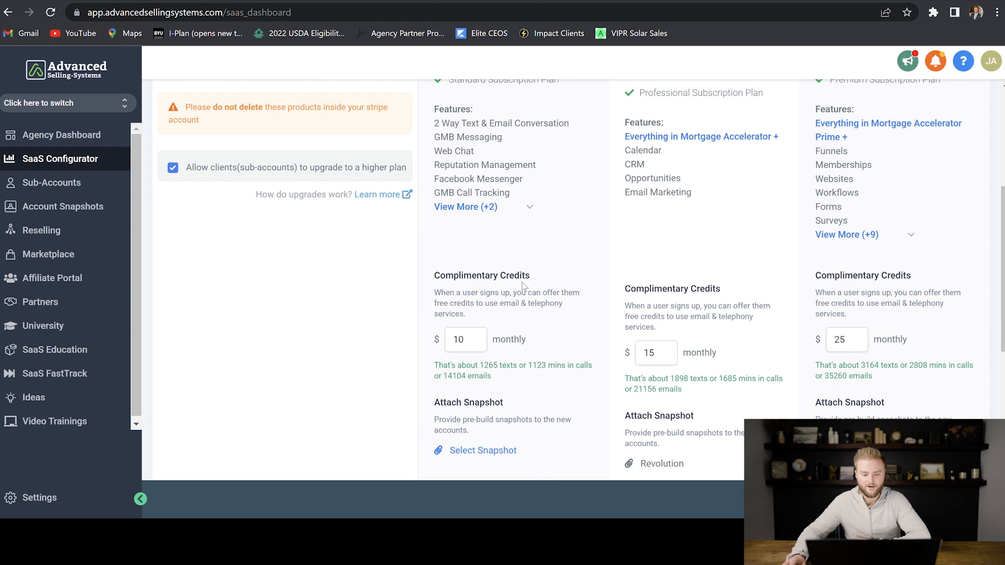
{"action": "scroll", "scroll_direction": "up", "scroll_amount": 3}
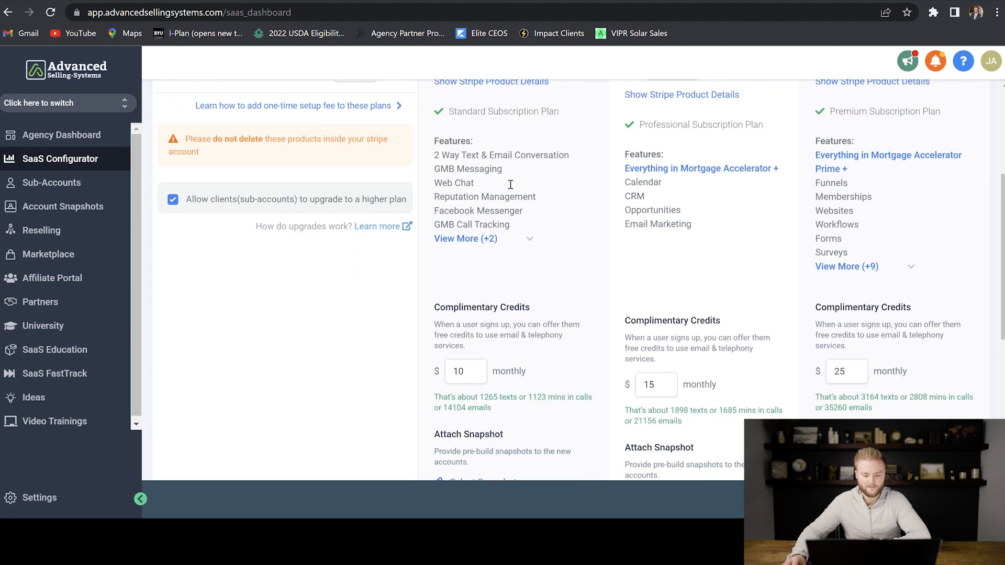
{"action": "scroll", "scroll_direction": "down", "scroll_amount": 3}
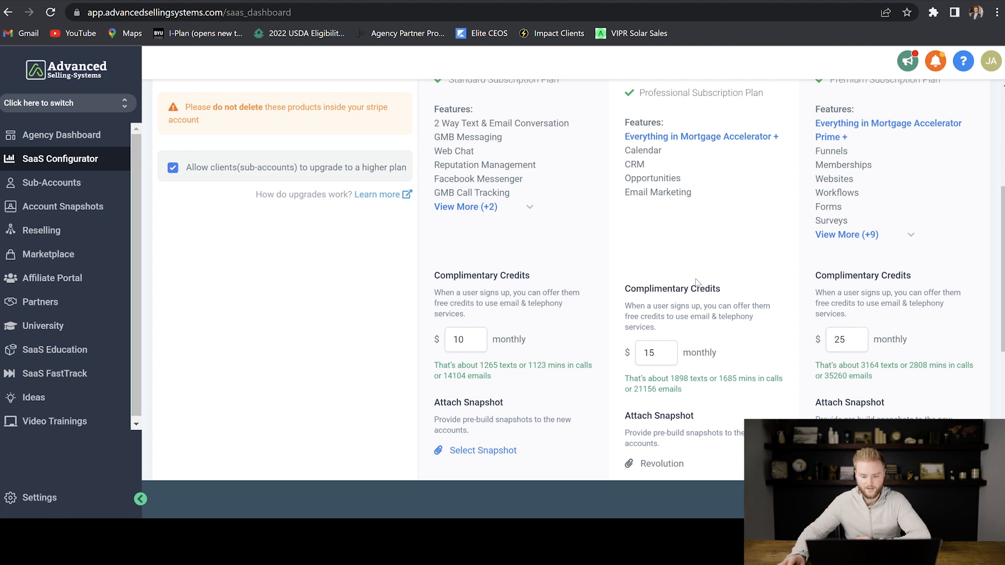
{"action": "scroll", "scroll_direction": "down", "scroll_amount": 3}
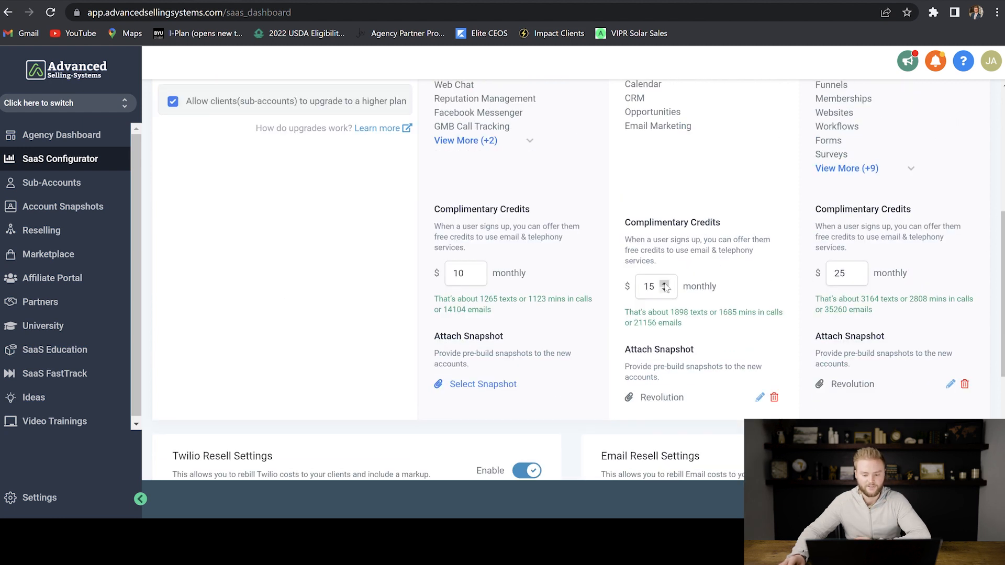
{"action": "scroll", "scroll_direction": "up", "scroll_amount": 3}
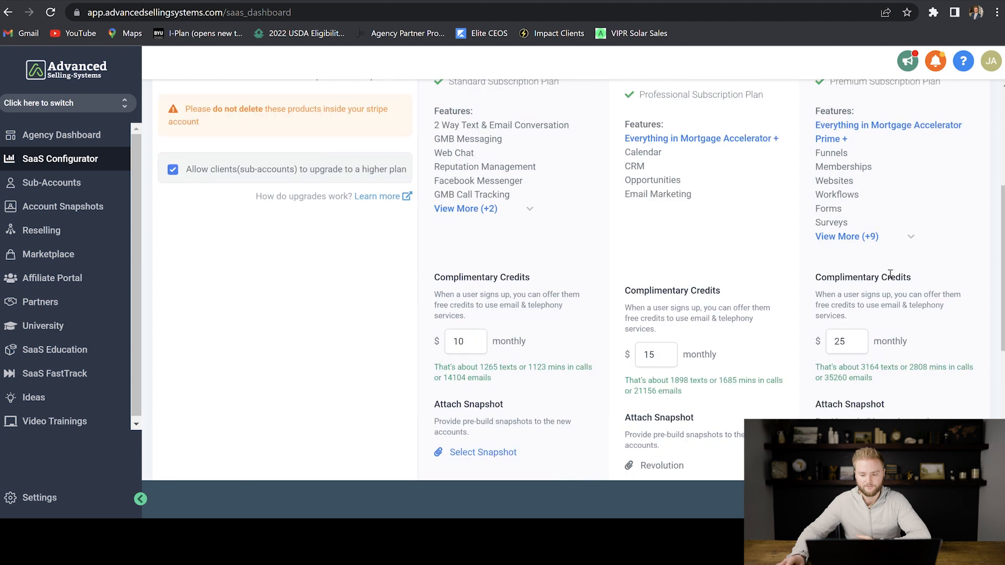
{"action": "scroll", "scroll_direction": "down", "scroll_amount": 3}
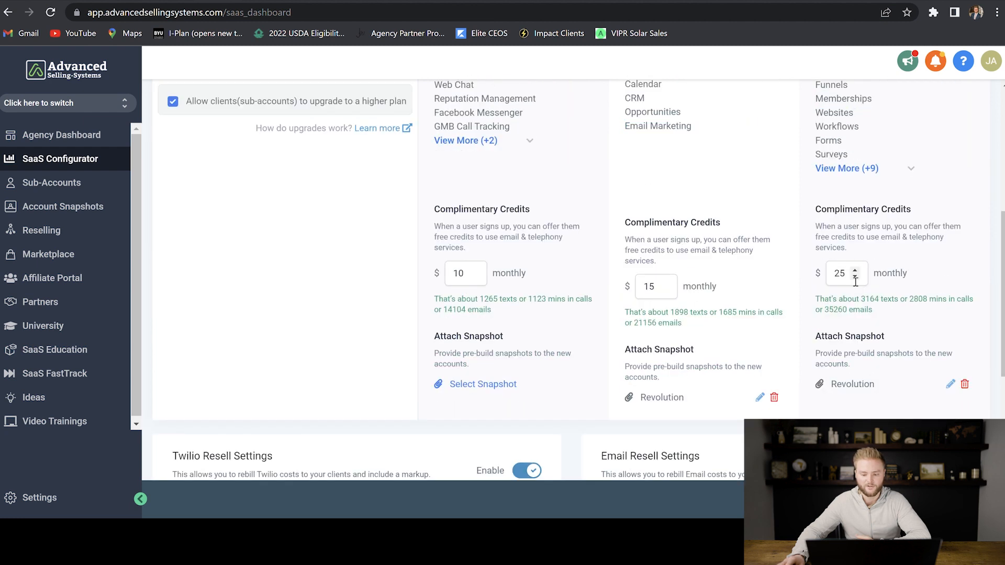
{"action": "mouse_move", "coordinate": [697, 269]}
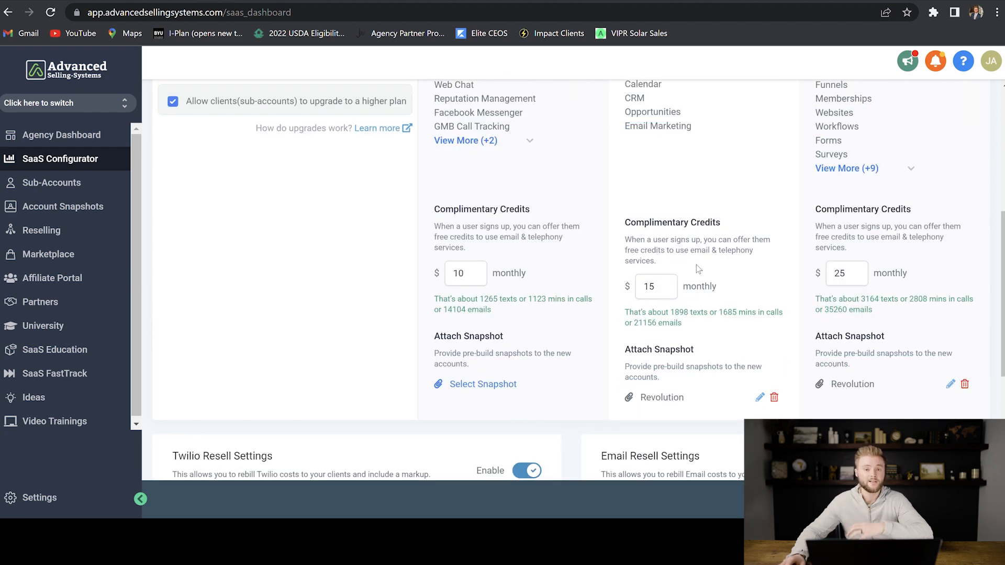
{"action": "mouse_move", "coordinate": [670, 263]}
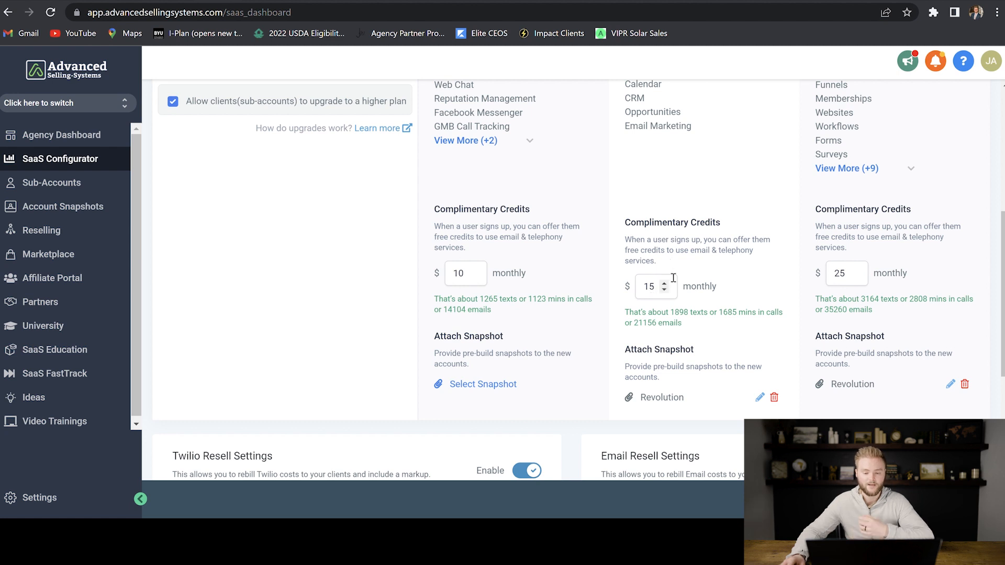
{"action": "mouse_move", "coordinate": [691, 262]}
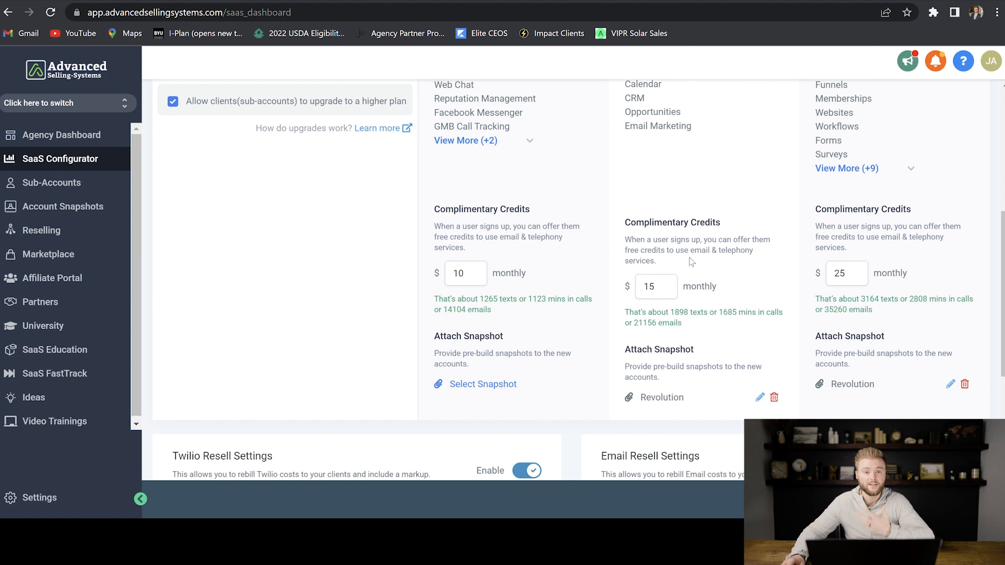
{"action": "scroll", "scroll_direction": "up", "scroll_amount": 3}
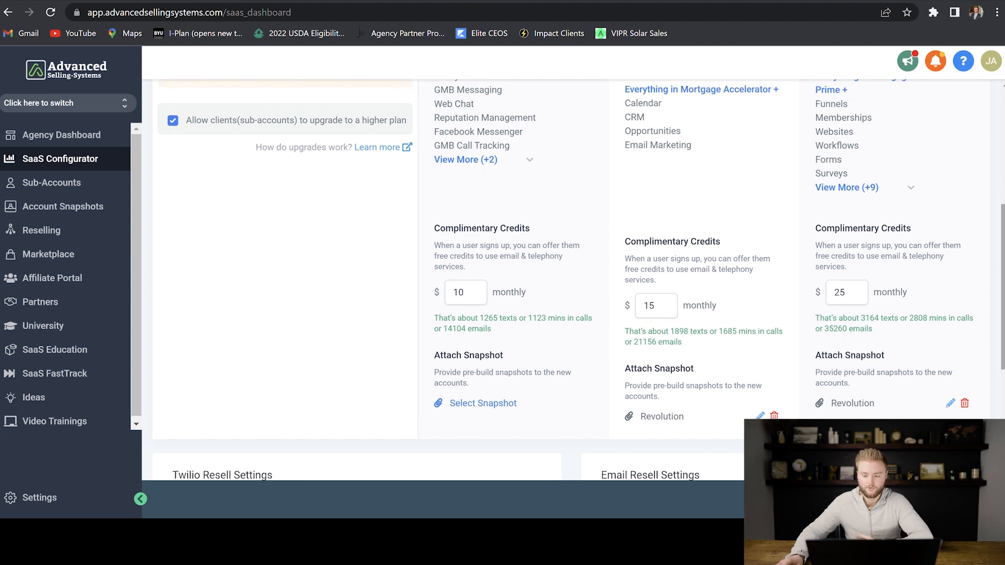
Raise the Twilio rebill markup slider from 1.05x to 2.4x.
{"action": "scroll", "scroll_direction": "down", "scroll_amount": 3}
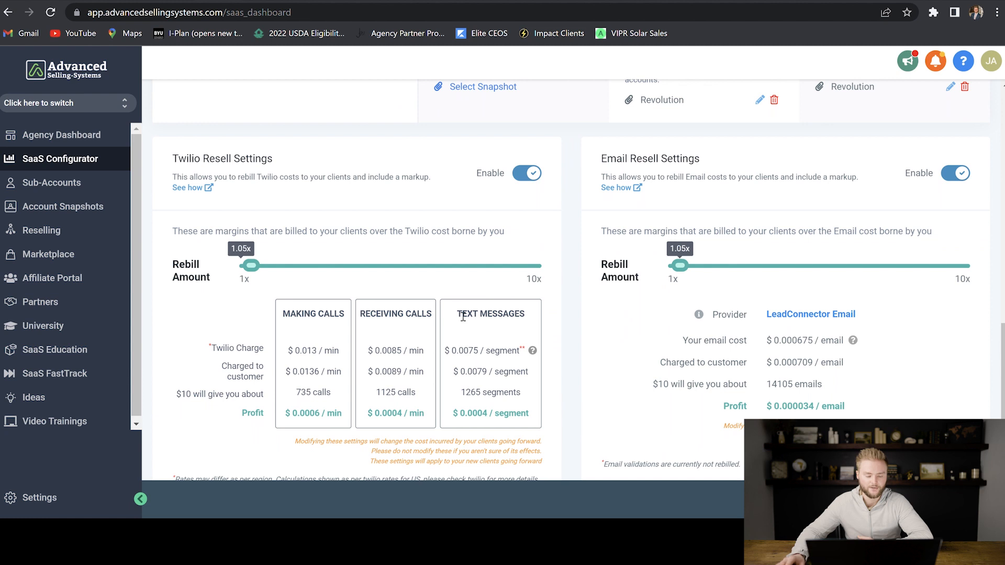
{"action": "scroll", "scroll_direction": "down", "scroll_amount": 3}
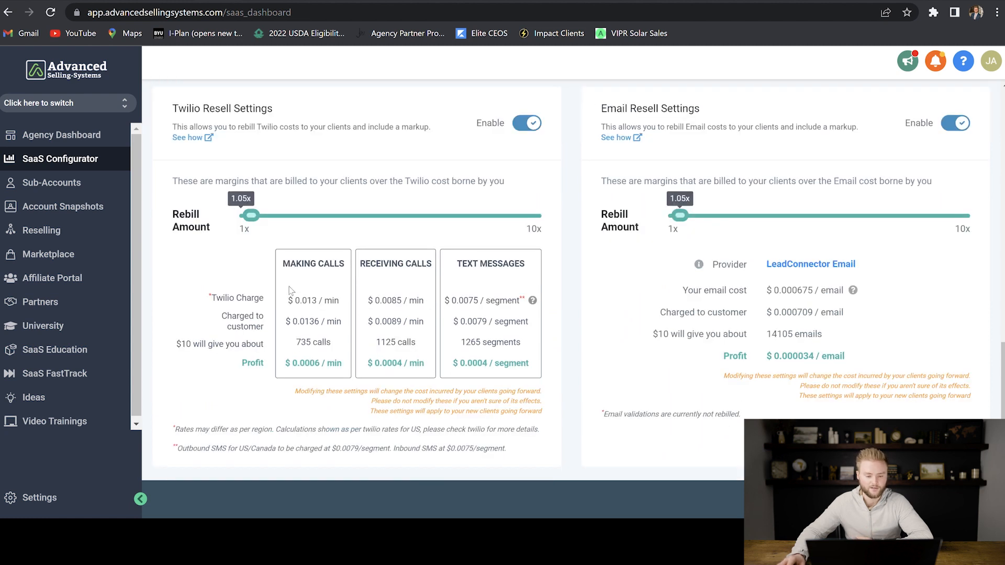
{"action": "mouse_move", "coordinate": [480, 280]}
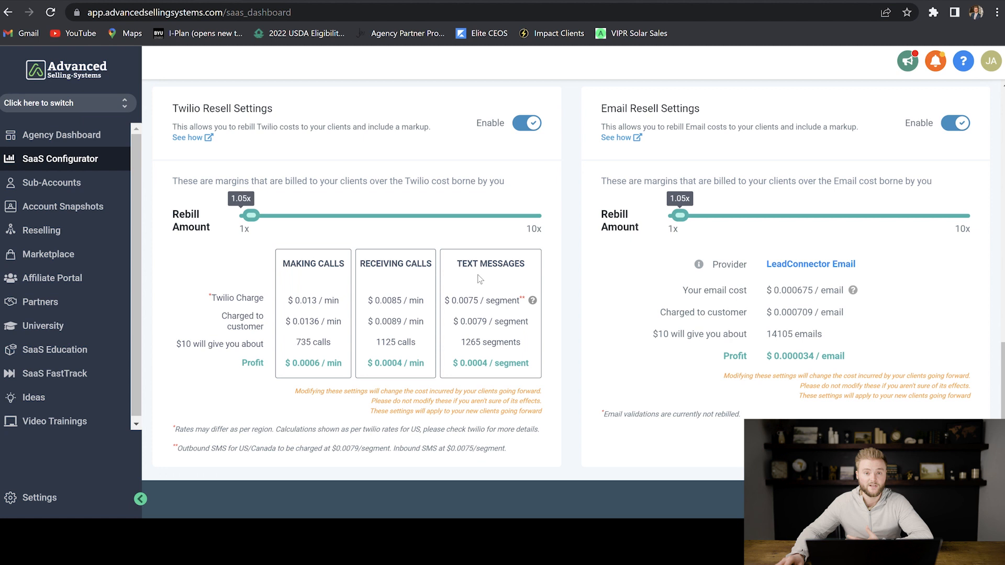
{"action": "mouse_move", "coordinate": [254, 217]}
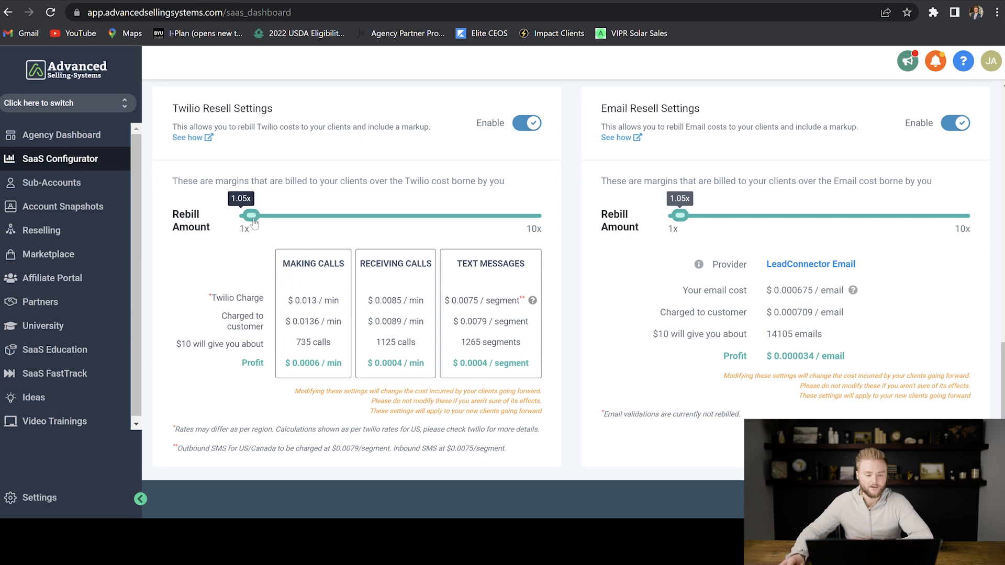
{"action": "left_click_drag", "start_coordinate": [252, 215], "coordinate": [292, 215]}
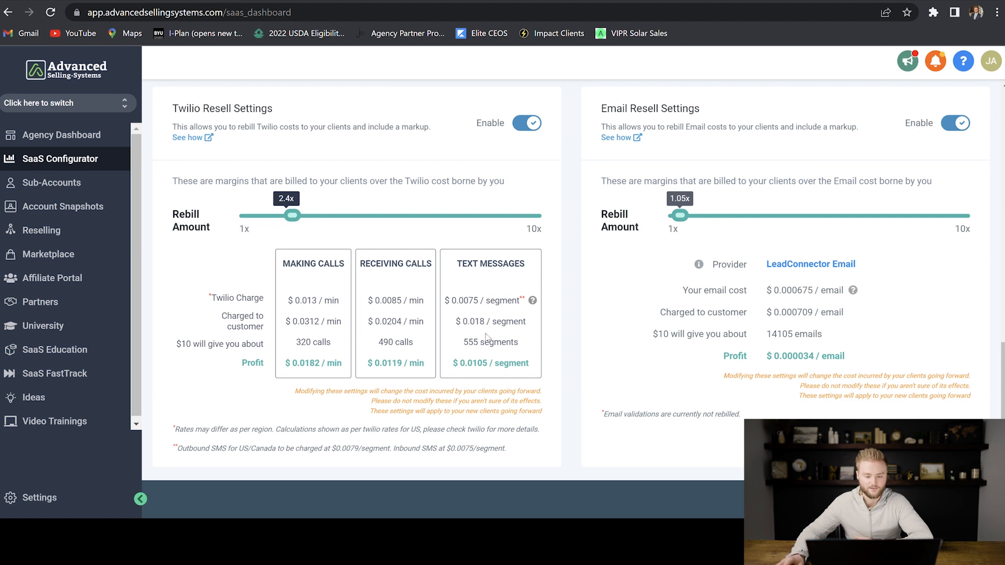
{"action": "mouse_move", "coordinate": [396, 308]}
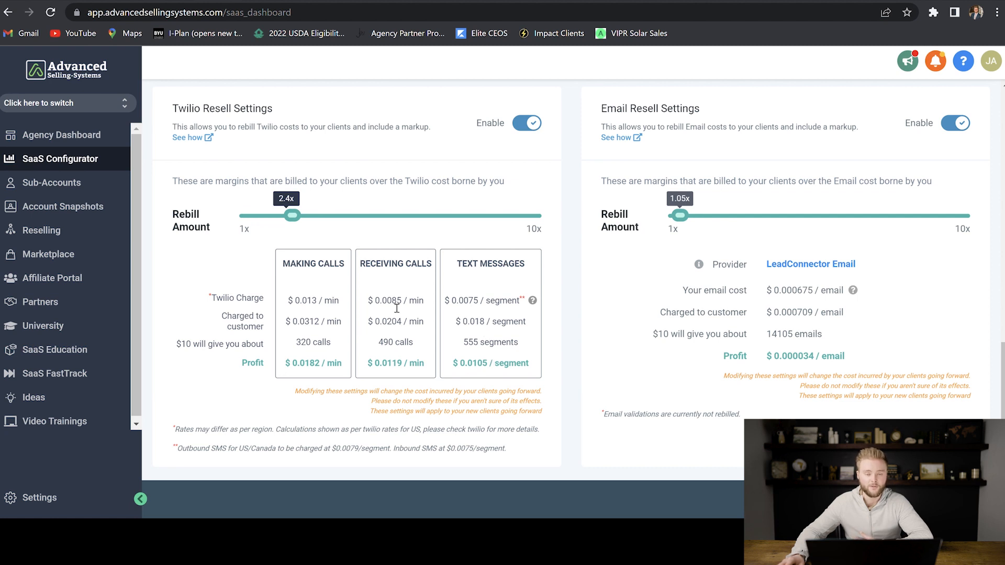
{"action": "mouse_move", "coordinate": [396, 375]}
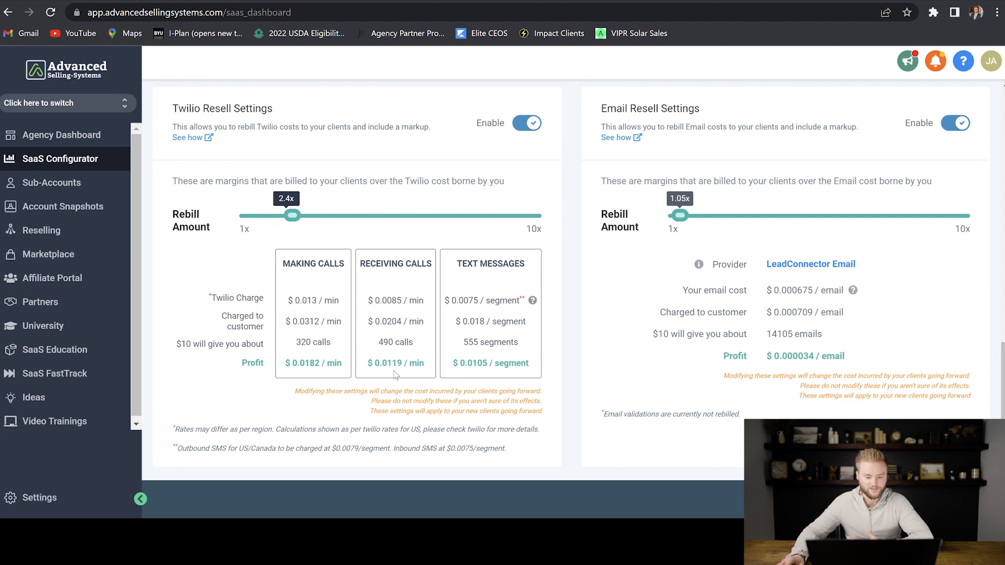
{"action": "mouse_move", "coordinate": [328, 346]}
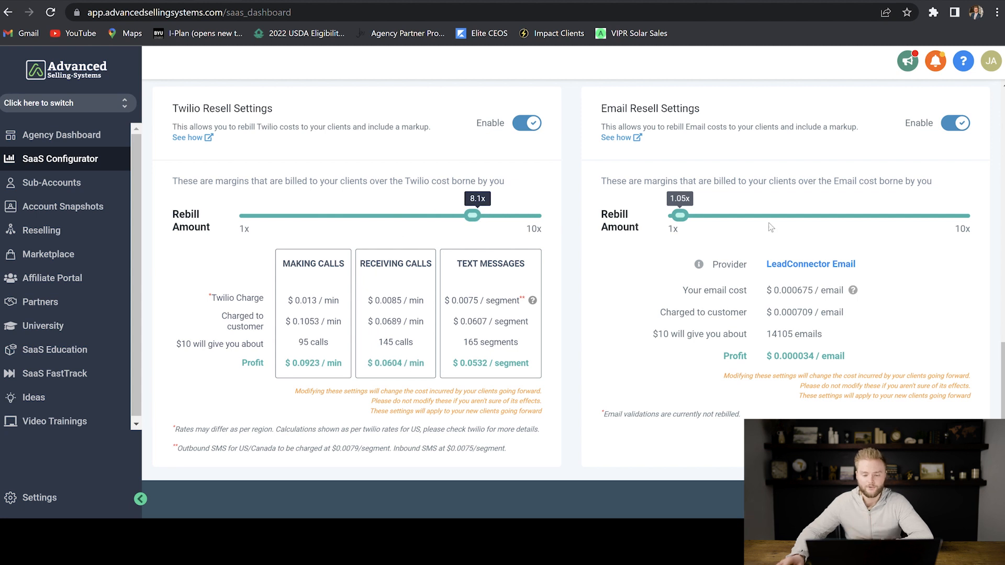
{"action": "mouse_move", "coordinate": [851, 272]}
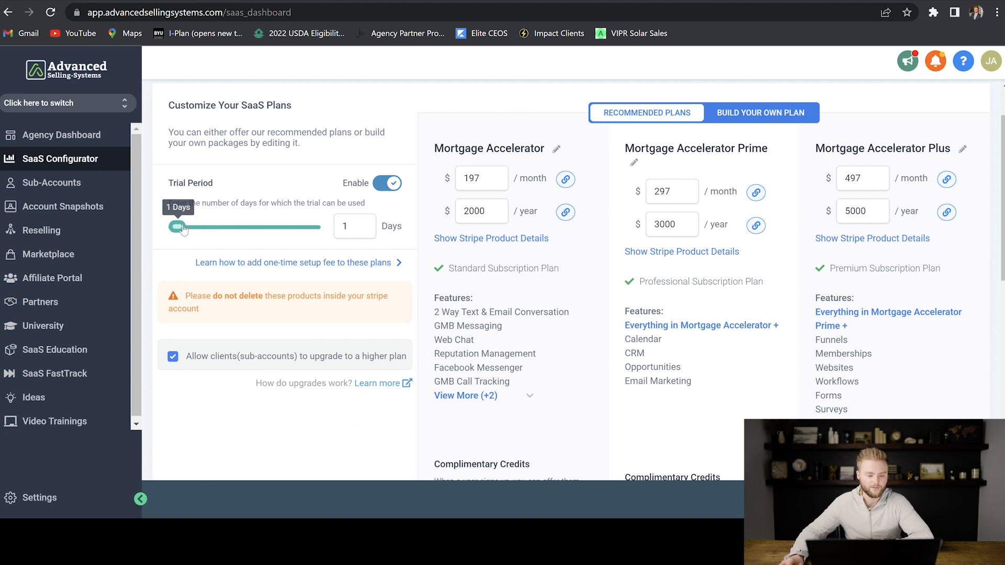
{"action": "left_click_drag", "start_coordinate": [178, 226], "coordinate": [212, 227]}
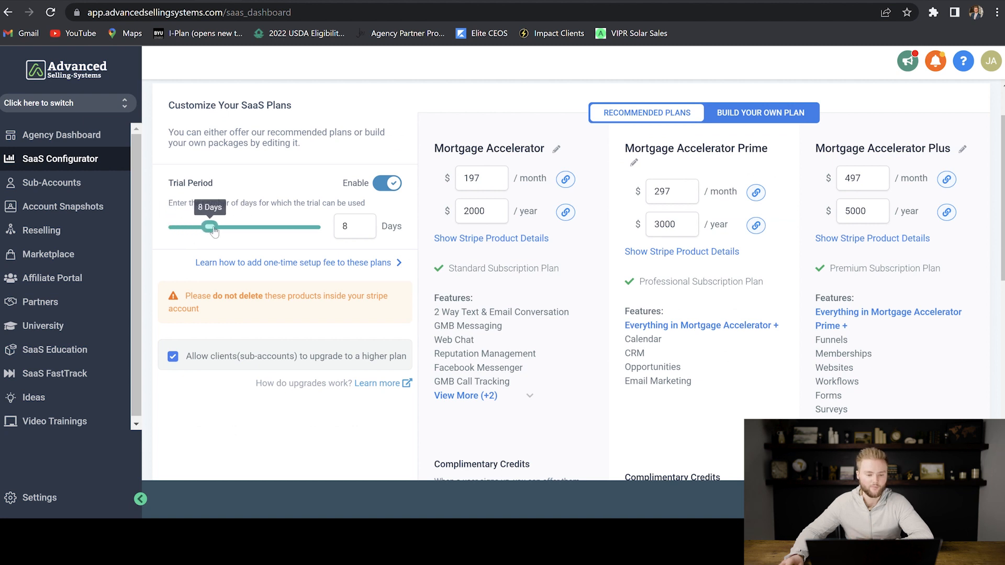
{"action": "left_click_drag", "start_coordinate": [212, 227], "coordinate": [204, 226]}
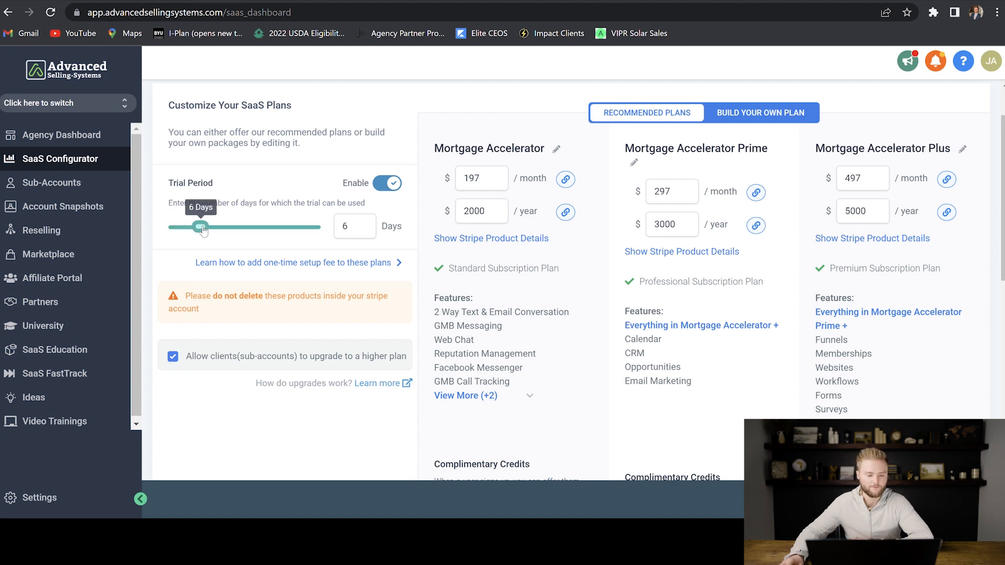
{"action": "left_click_drag", "start_coordinate": [198, 227], "coordinate": [206, 226]}
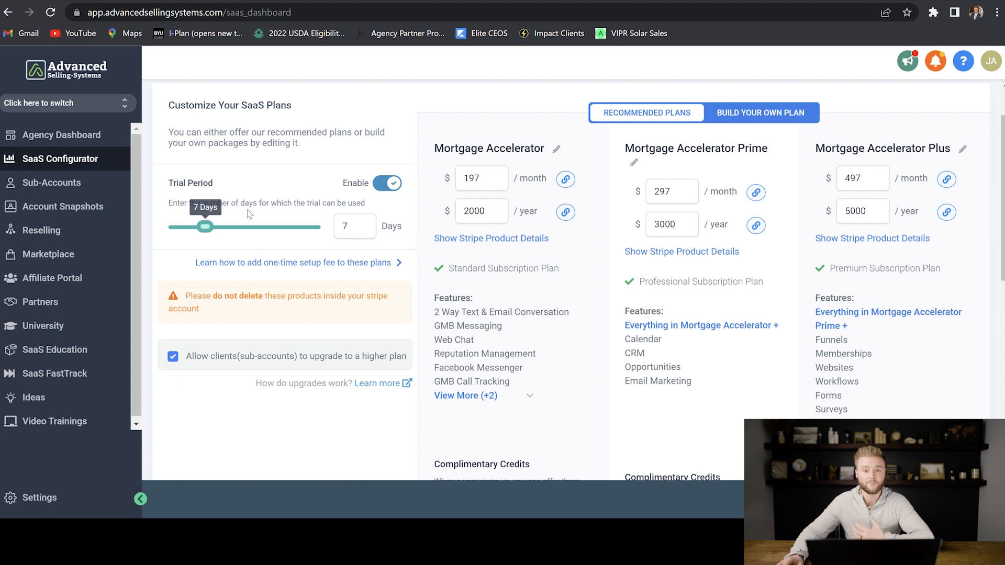
{"action": "left_click_drag", "start_coordinate": [205, 226], "coordinate": [178, 225]}
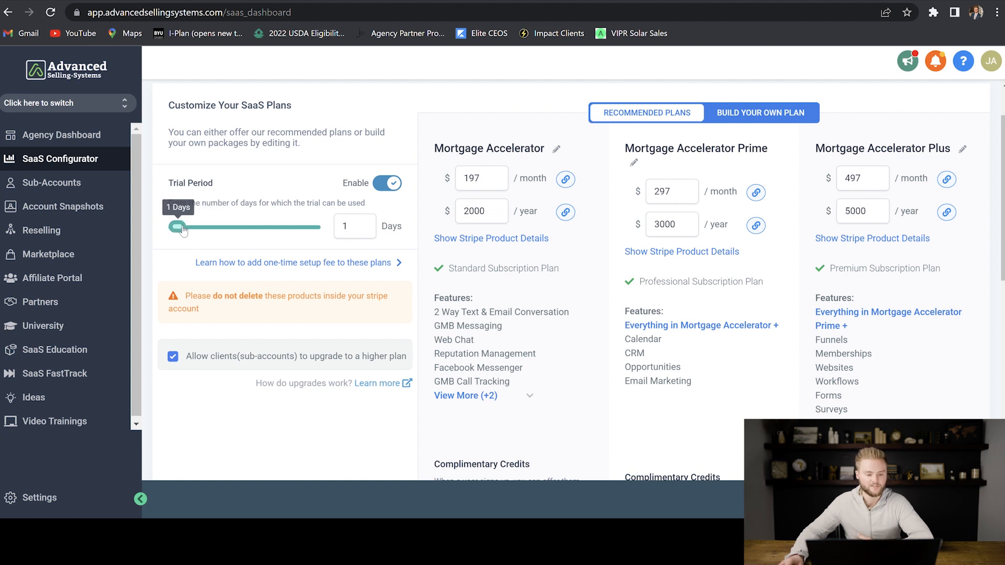
{"action": "mouse_move", "coordinate": [225, 212]}
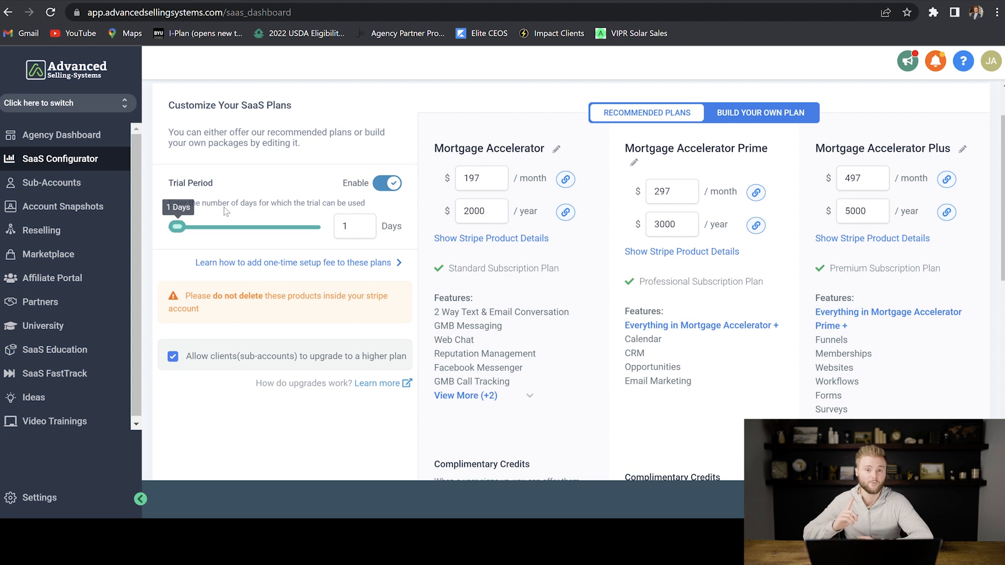
{"action": "mouse_move", "coordinate": [243, 180]}
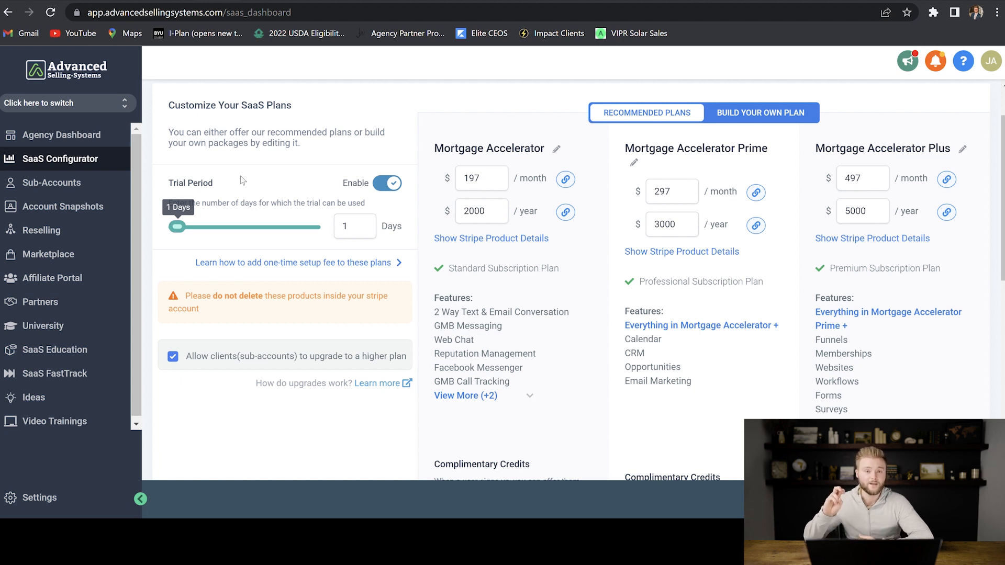
{"action": "mouse_move", "coordinate": [538, 282]}
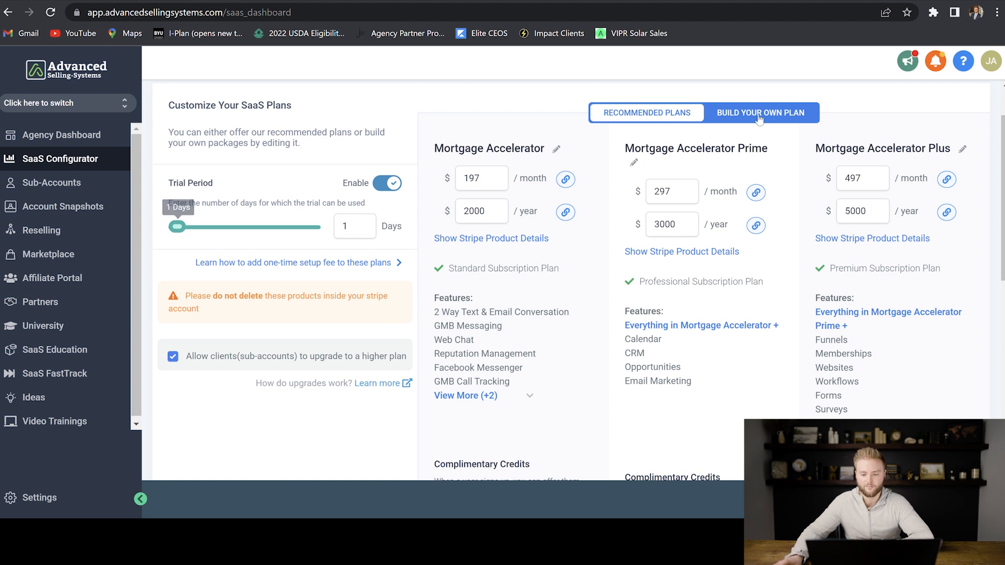
Scroll down and back up the SaaS plans page to review the tiers.
{"action": "scroll", "scroll_direction": "down", "scroll_amount": 3}
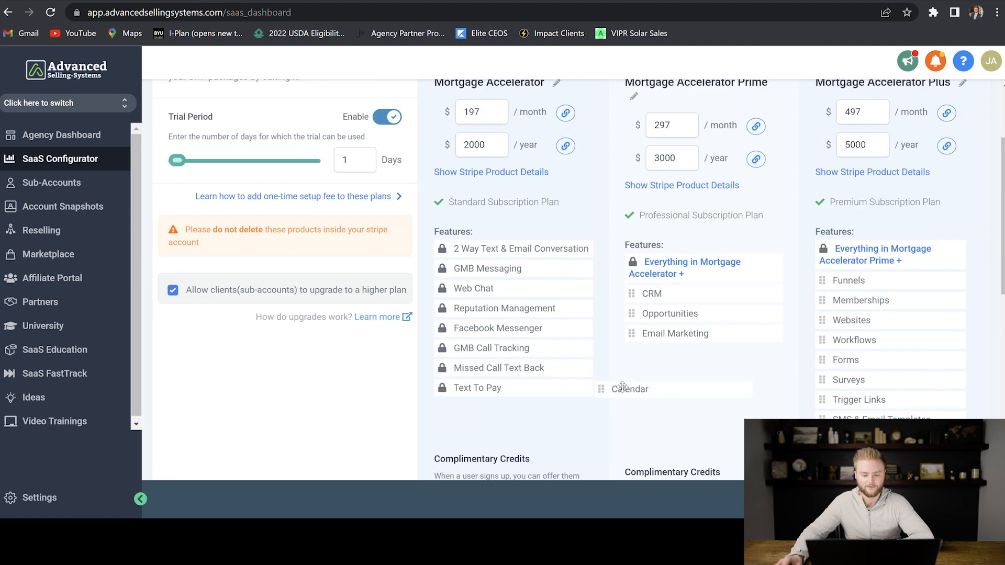
{"action": "scroll", "scroll_direction": "up", "scroll_amount": 3}
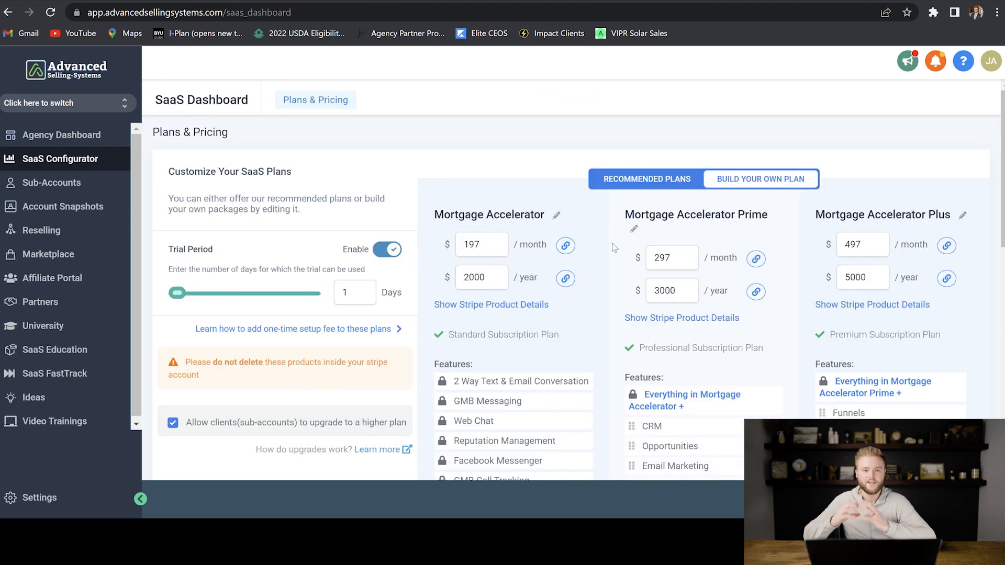